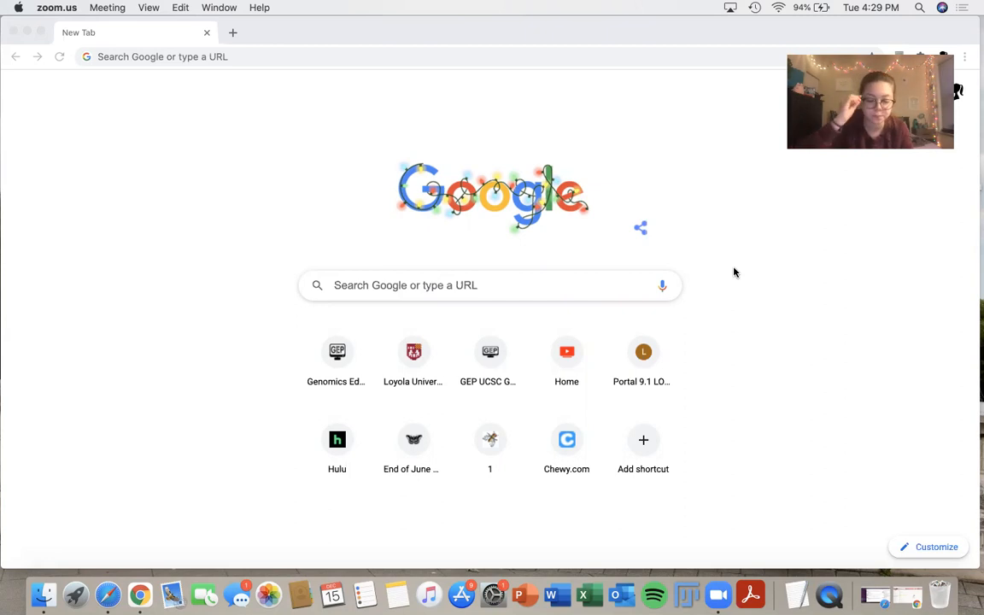
mouse_move(325, 61)
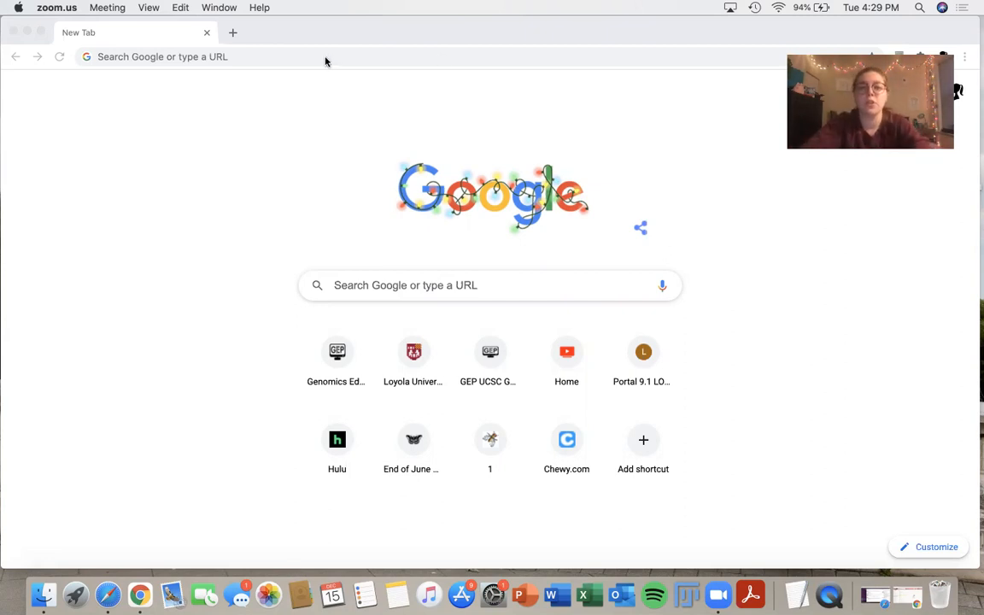
mouse_move(246, 61)
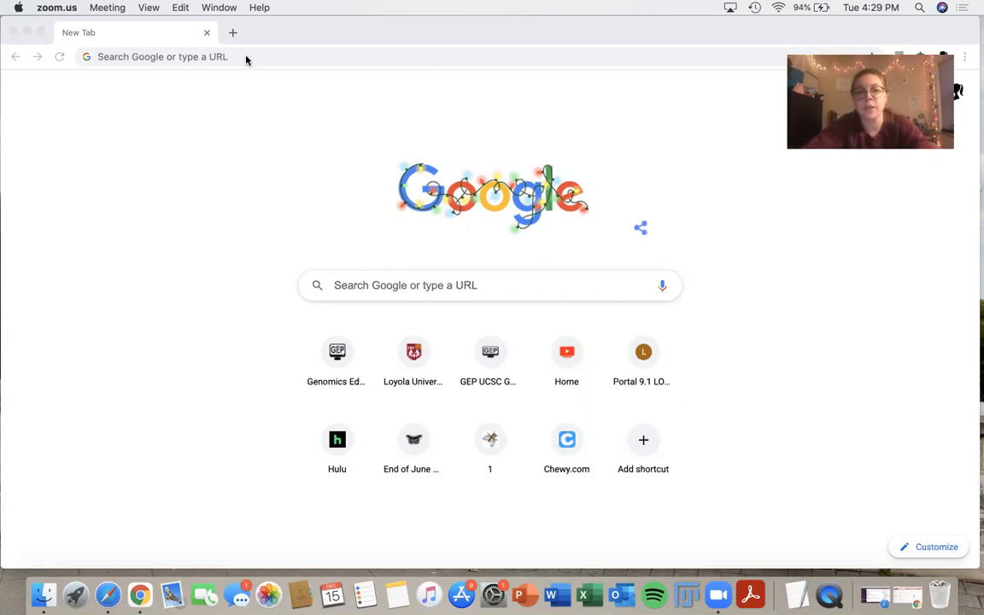
Reach thegep.org, choose Projects > Pathways and scroll to the Resources & Tools links.
type("thegep.org")
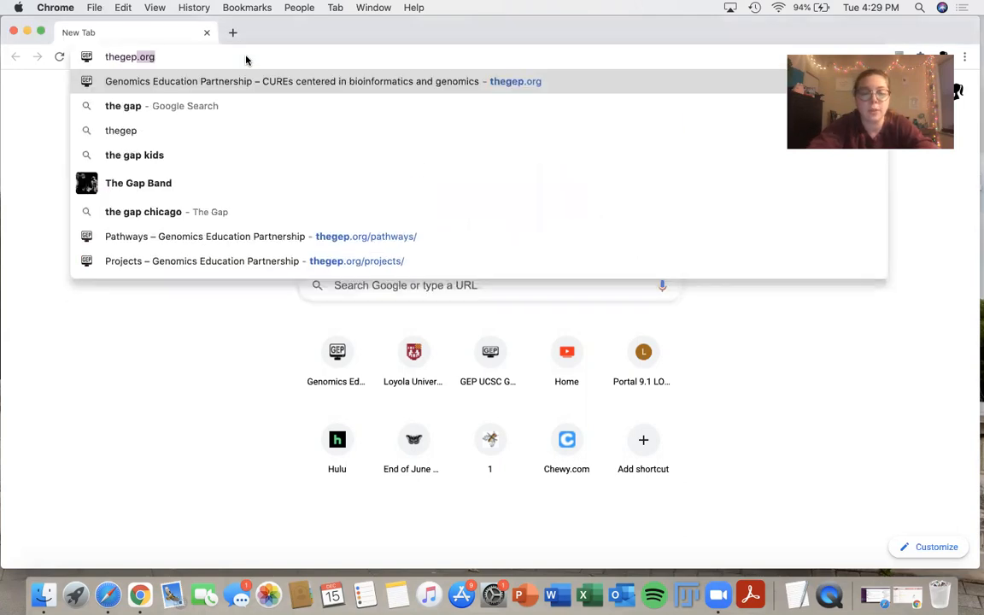
left_click(294, 82)
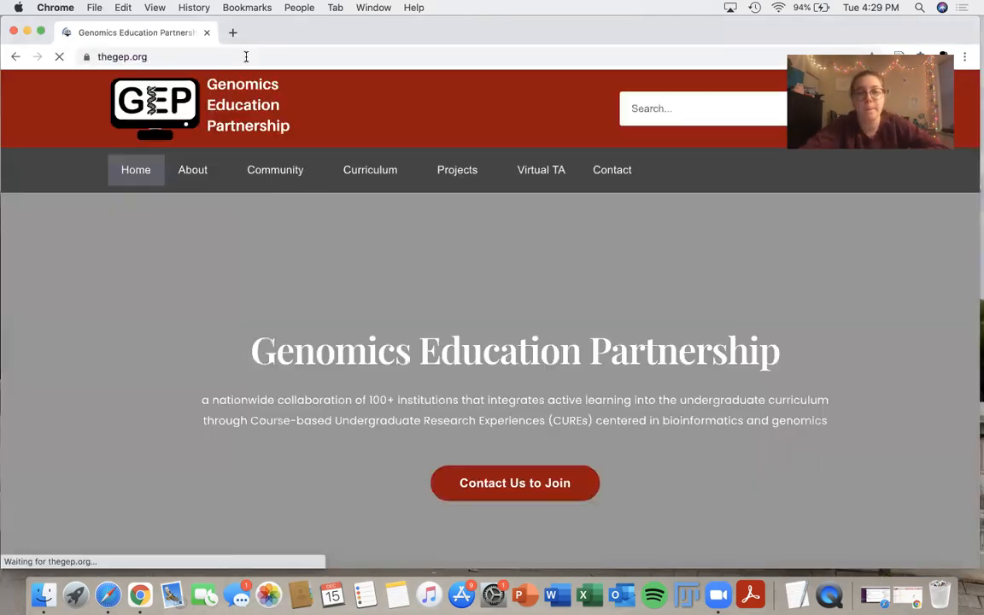
left_click(458, 169)
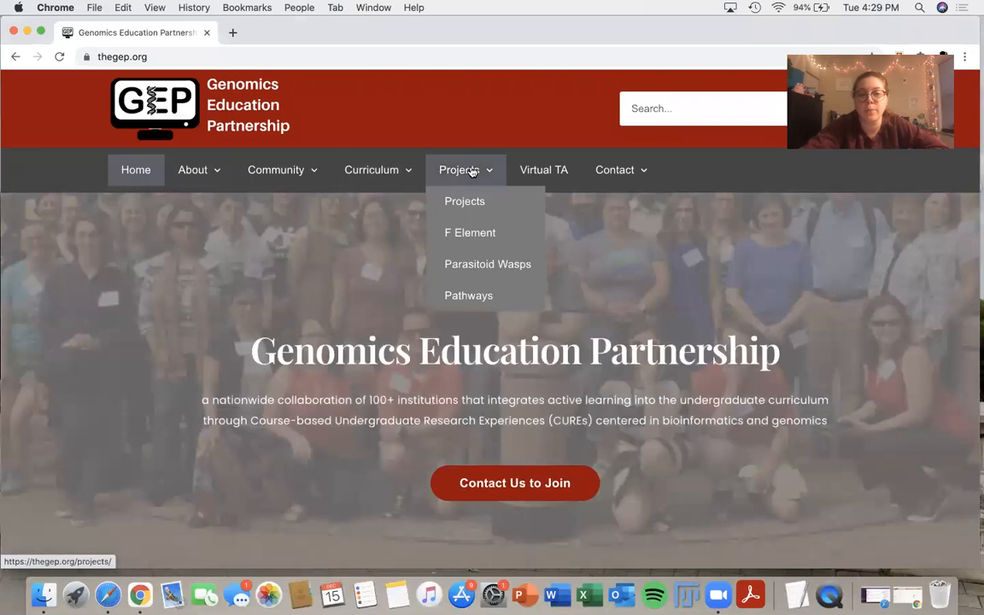
left_click(468, 296)
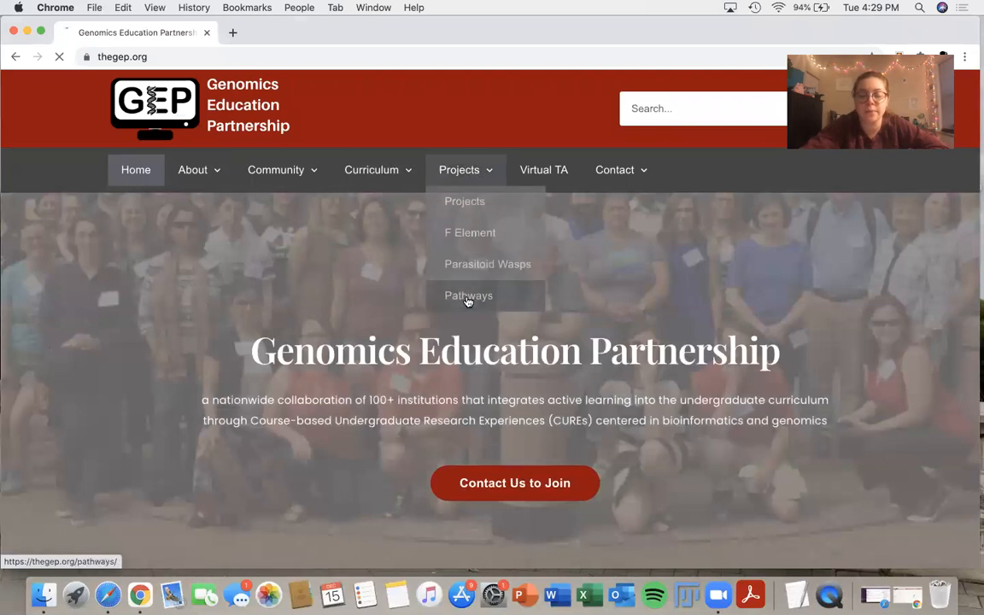
left_click(468, 296)
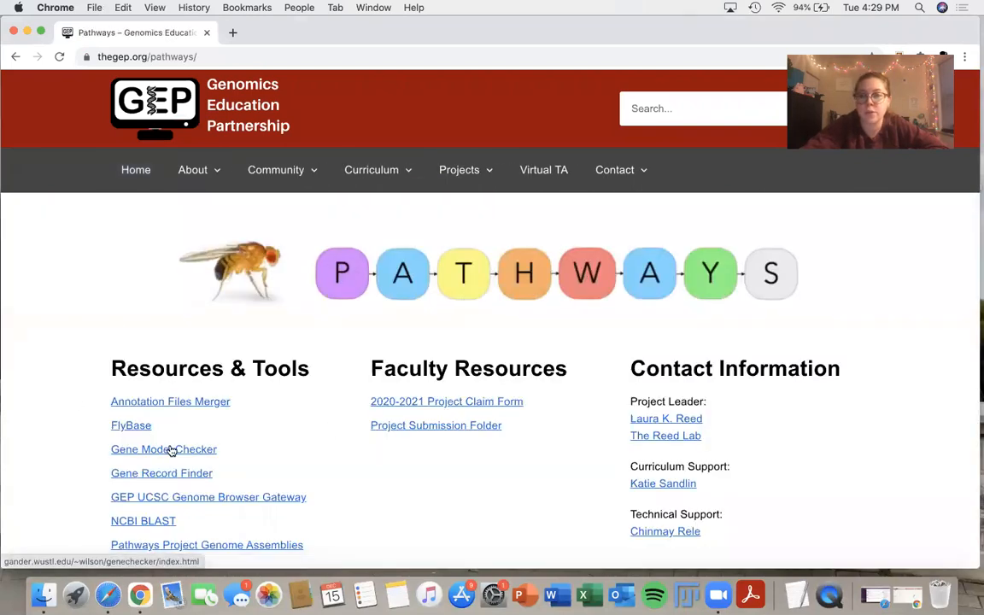
scroll("down", 3)
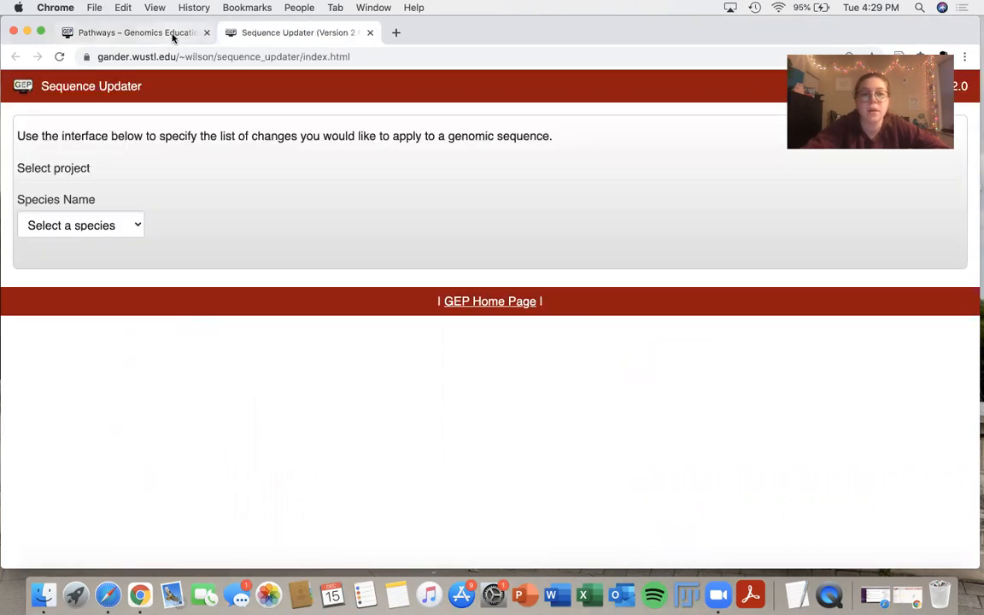
From the Pathways resources, launch the GEP UCSC Genome Browser Gateway in a new tab.
left_click(133, 33)
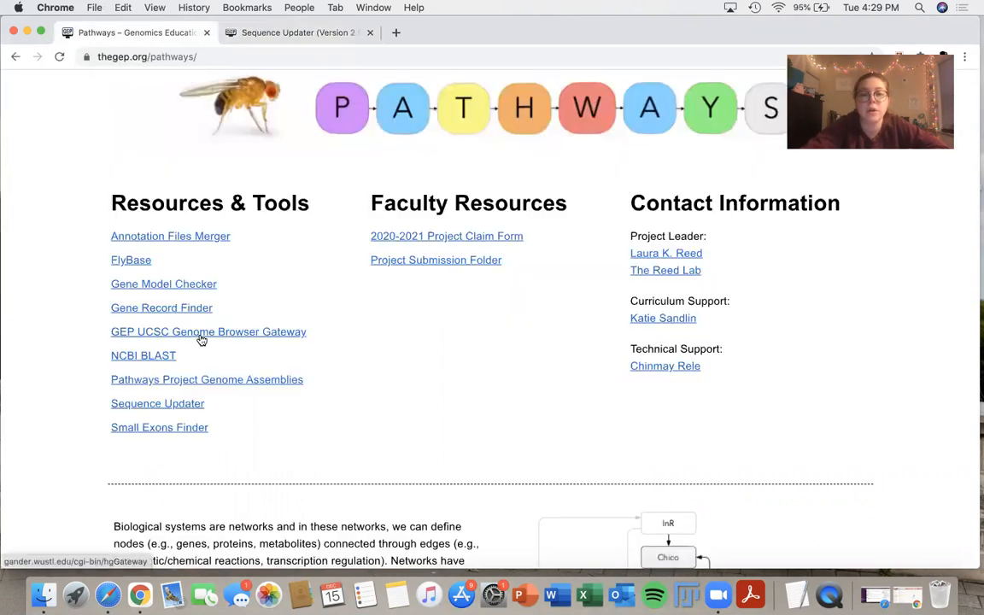
left_click(209, 332)
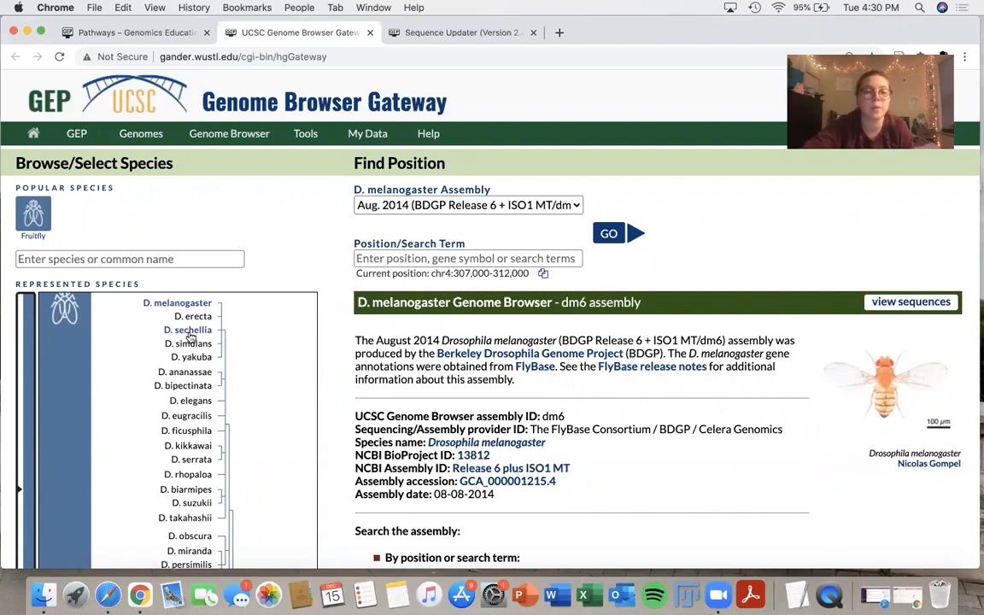
Choose D. sechellia, search Alk and view the Alk-PA match on super_1:10,014,328-10,019,937.
left_click(188, 330)
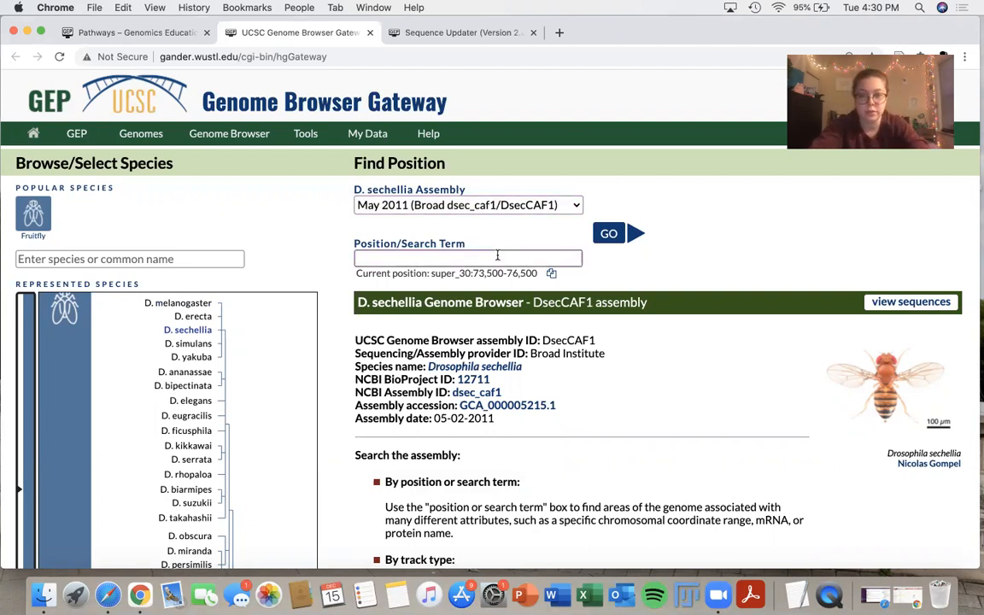
type("Alk")
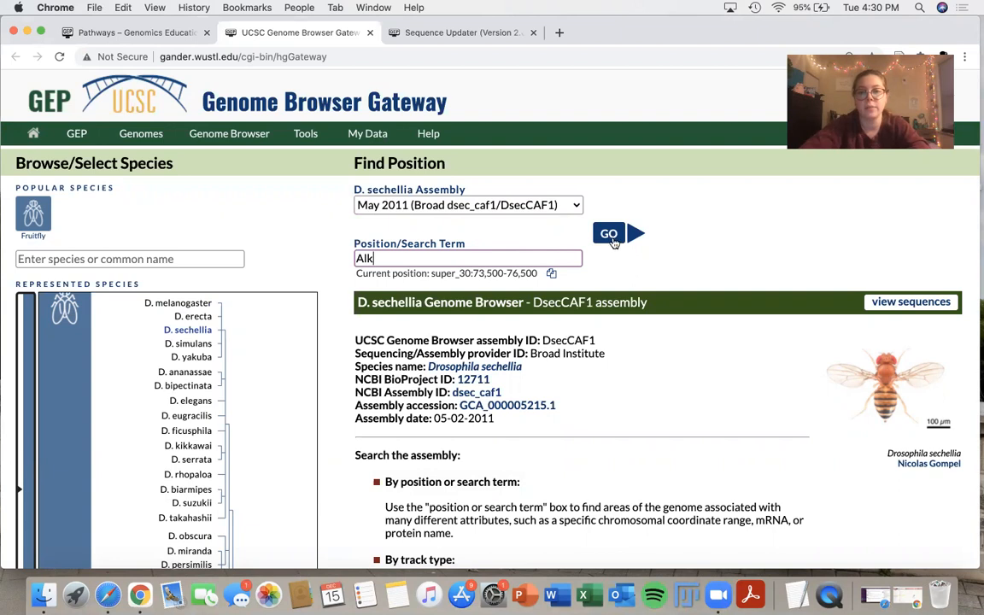
left_click(608, 233)
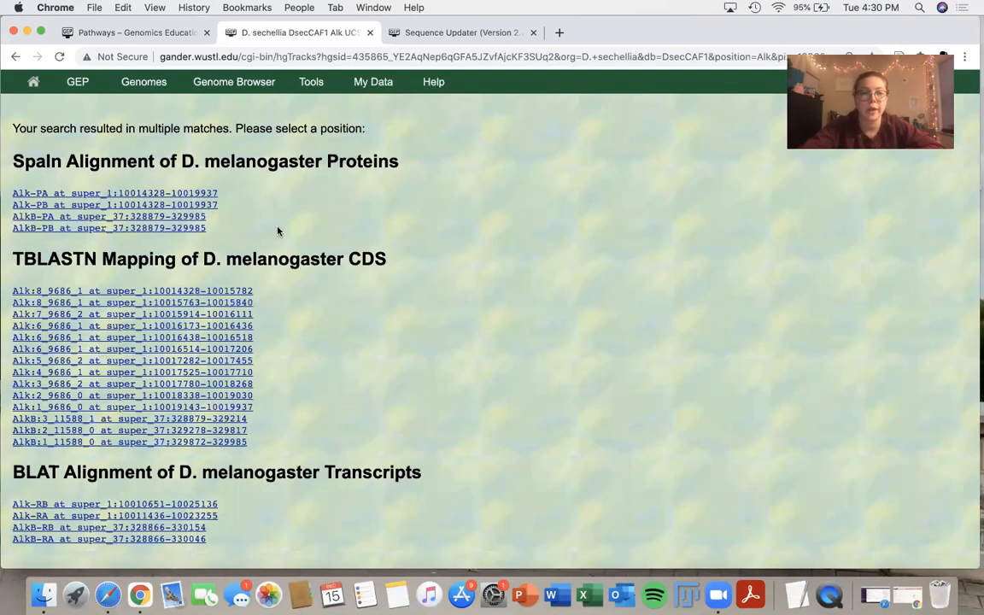
left_click(135, 194)
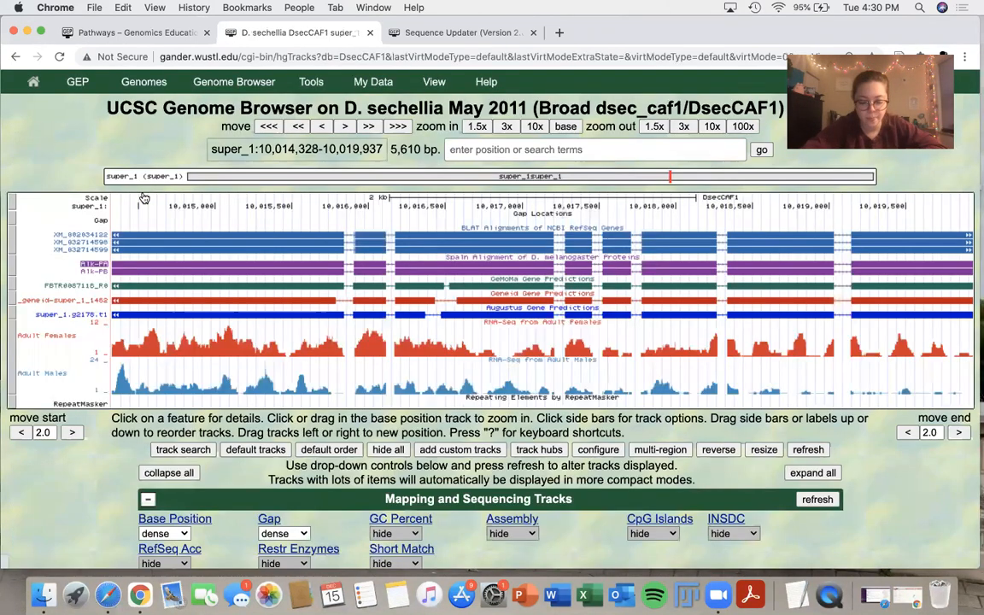
mouse_move(281, 239)
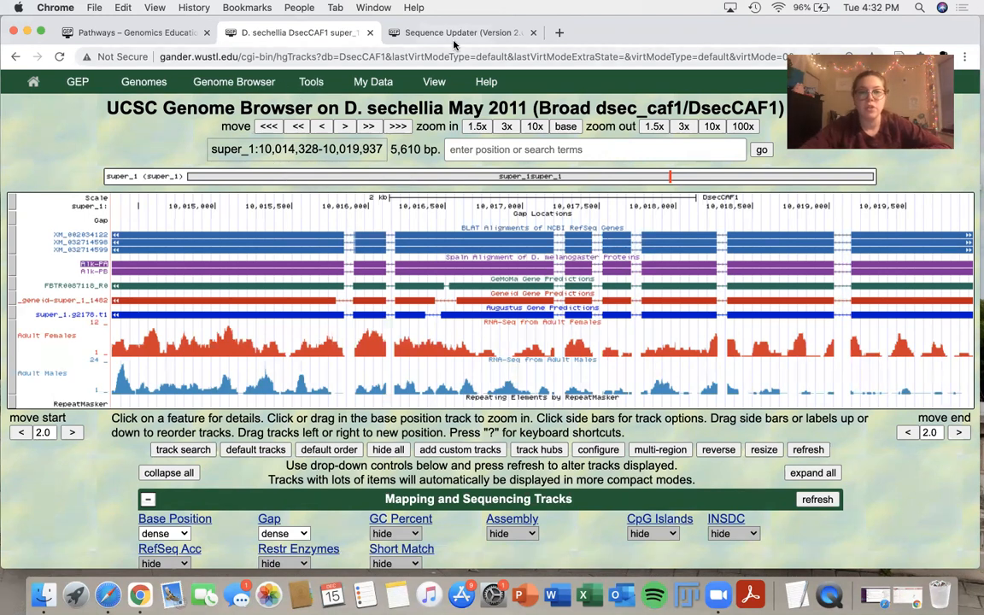
Choose D. sechellia and the May 2011 Broad dsec_caf1/DsecCAF1 assembly, ready for the scaffold name.
left_click(461, 32)
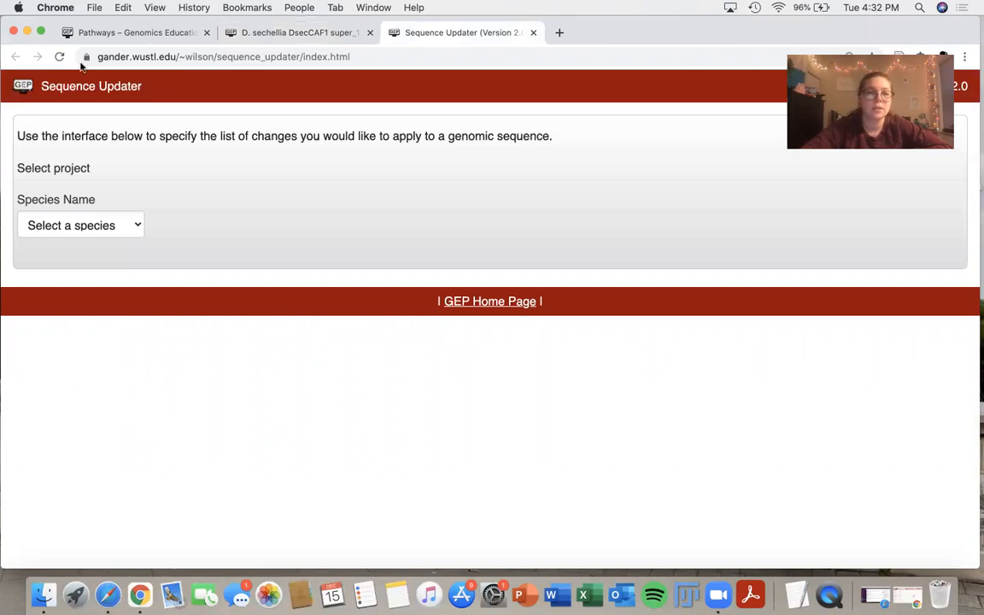
mouse_move(96, 246)
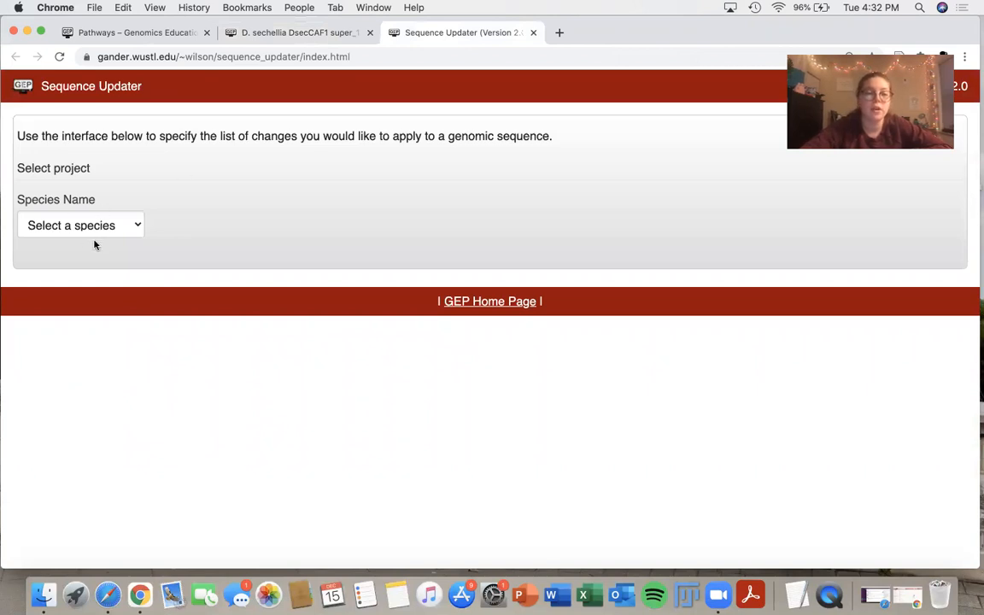
left_click(80, 226)
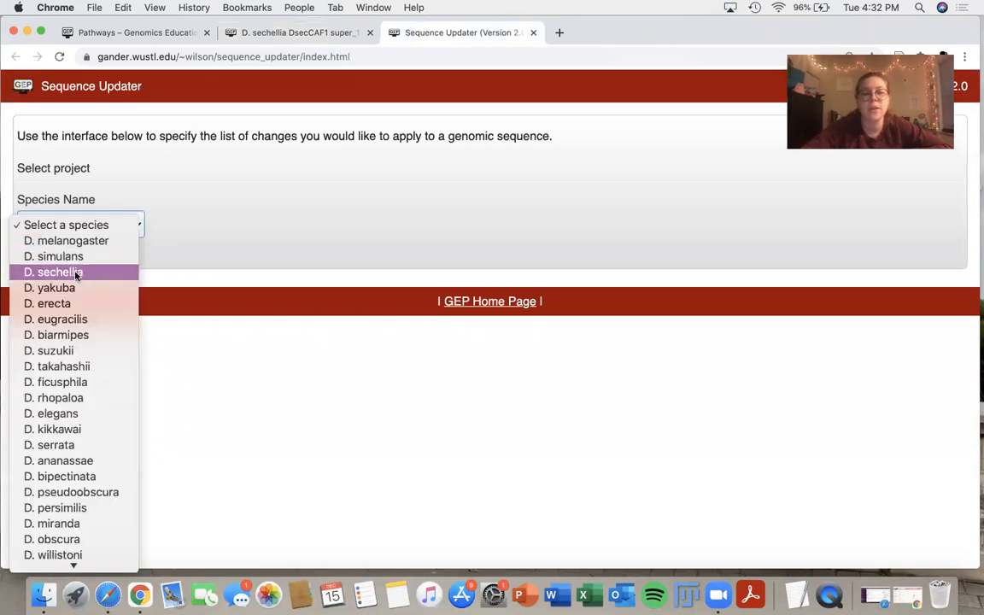
left_click(58, 272)
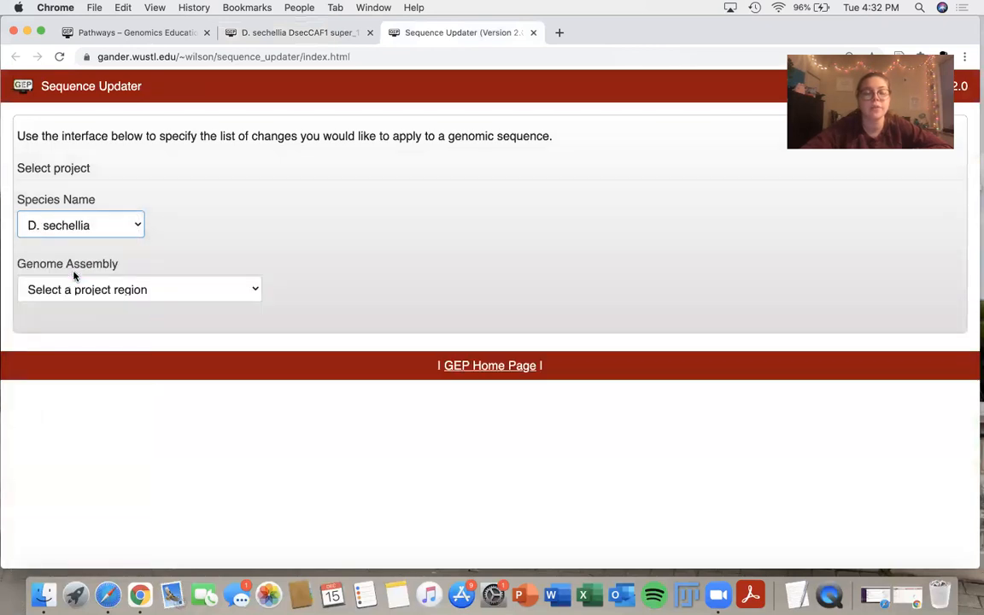
left_click(140, 289)
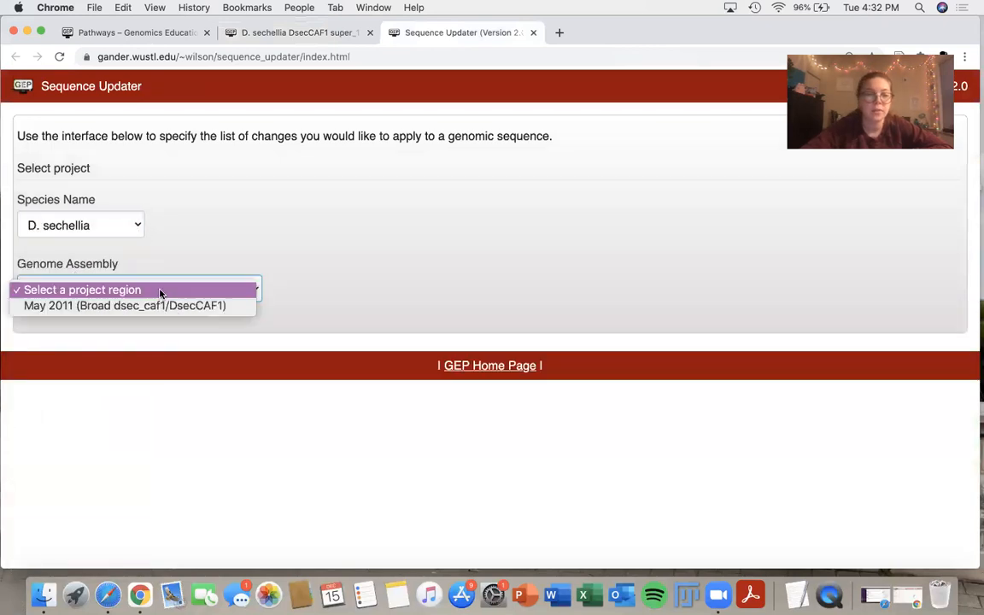
left_click(125, 304)
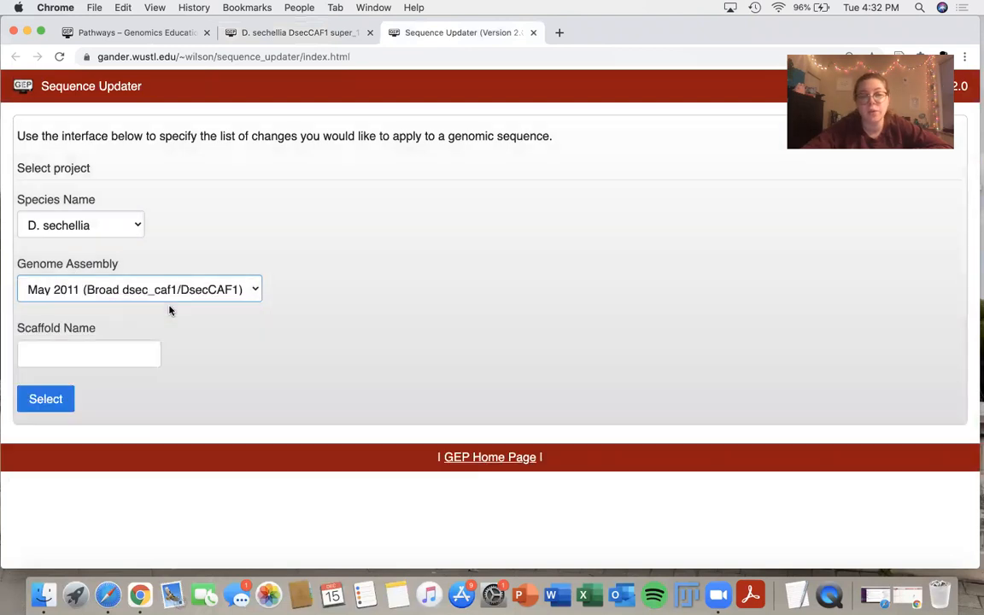
left_click(89, 352)
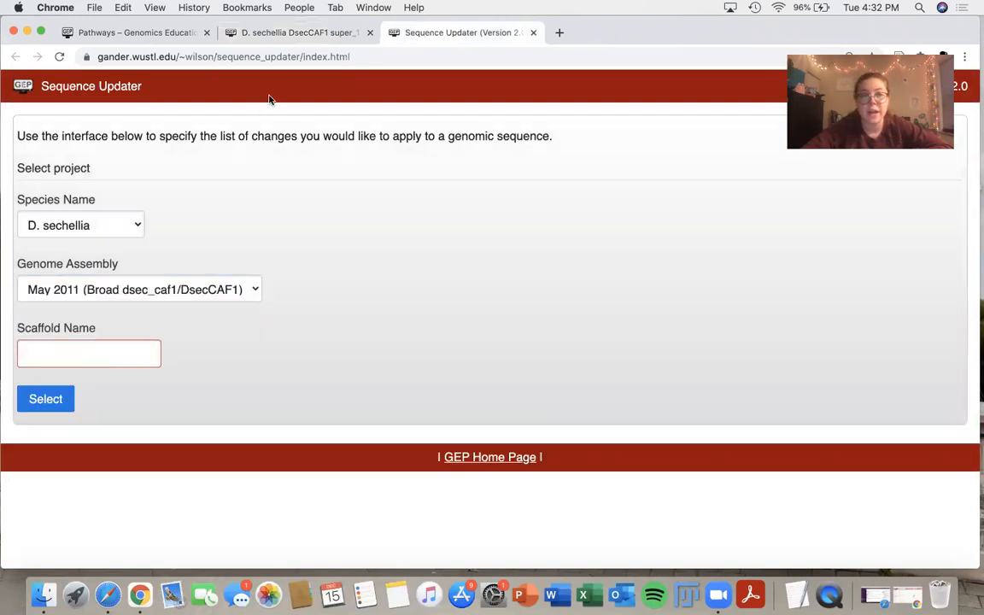
mouse_move(297, 33)
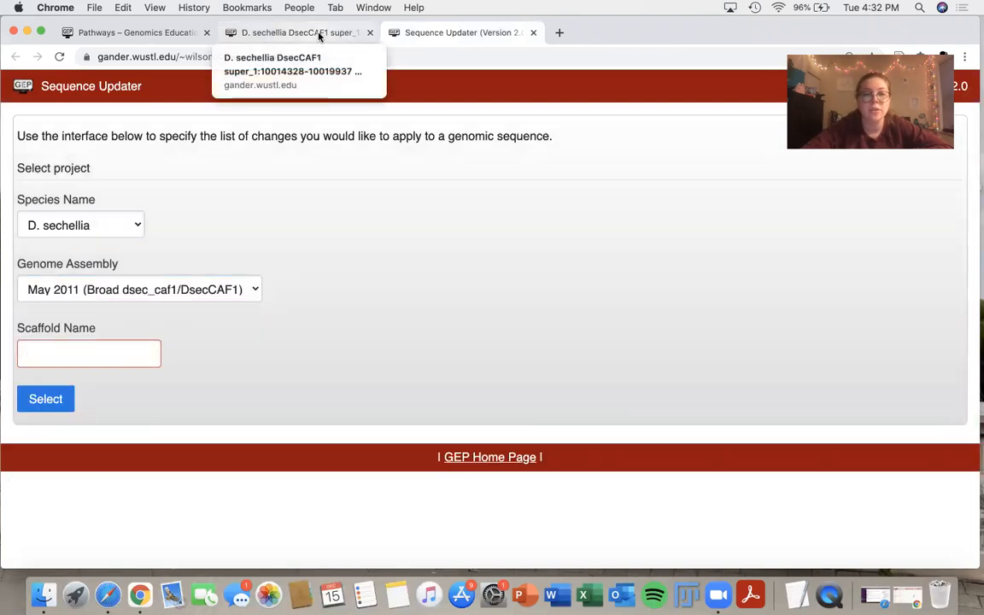
left_click(294, 33)
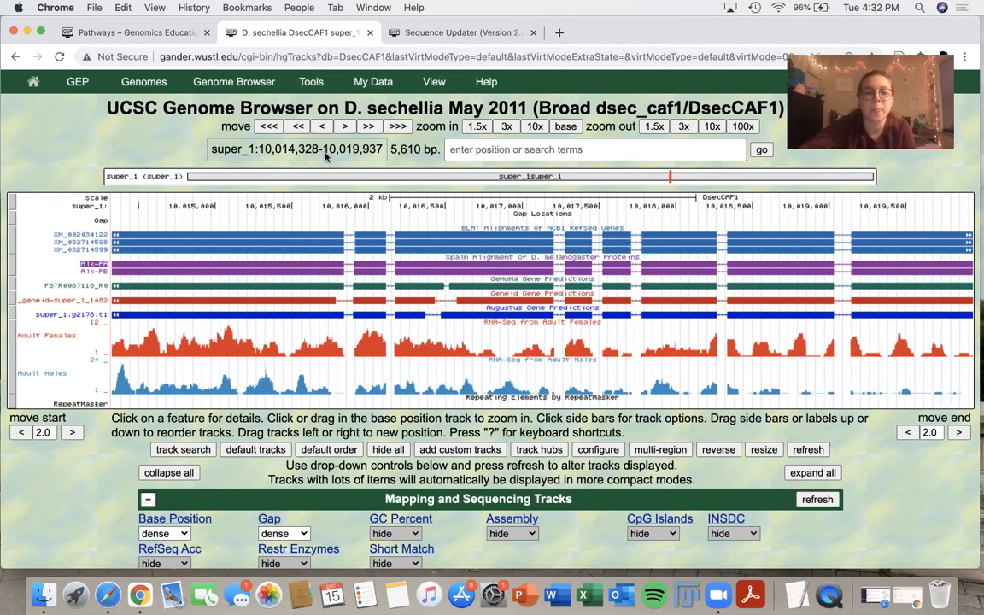
mouse_move(214, 123)
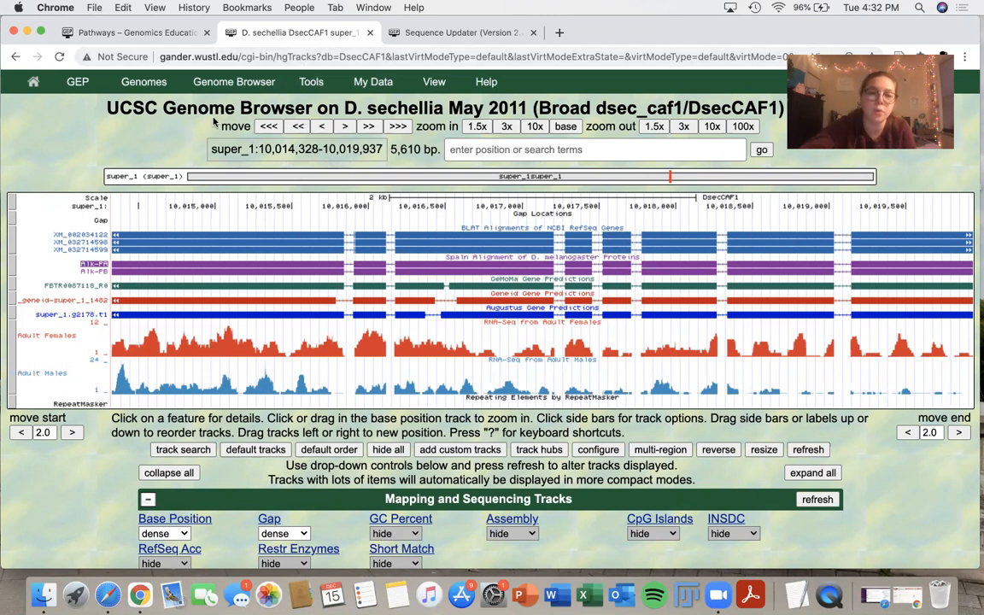
mouse_move(140, 164)
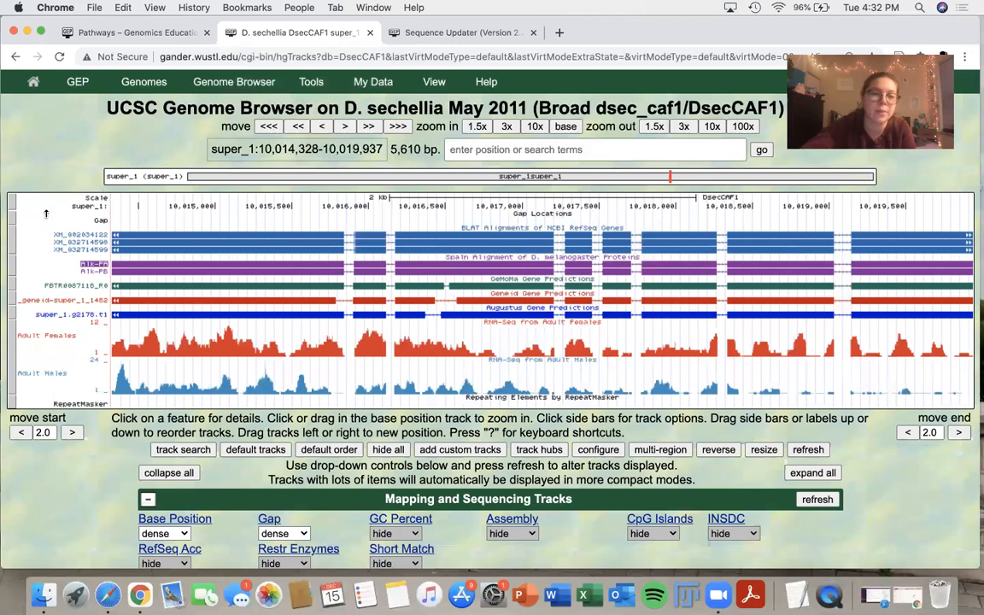
mouse_move(71, 209)
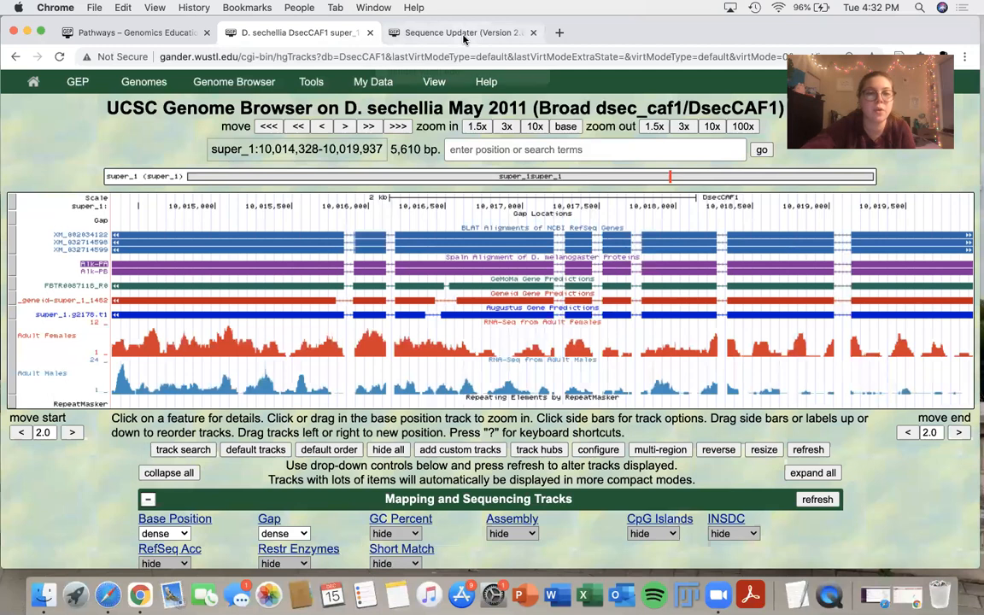
mouse_move(461, 32)
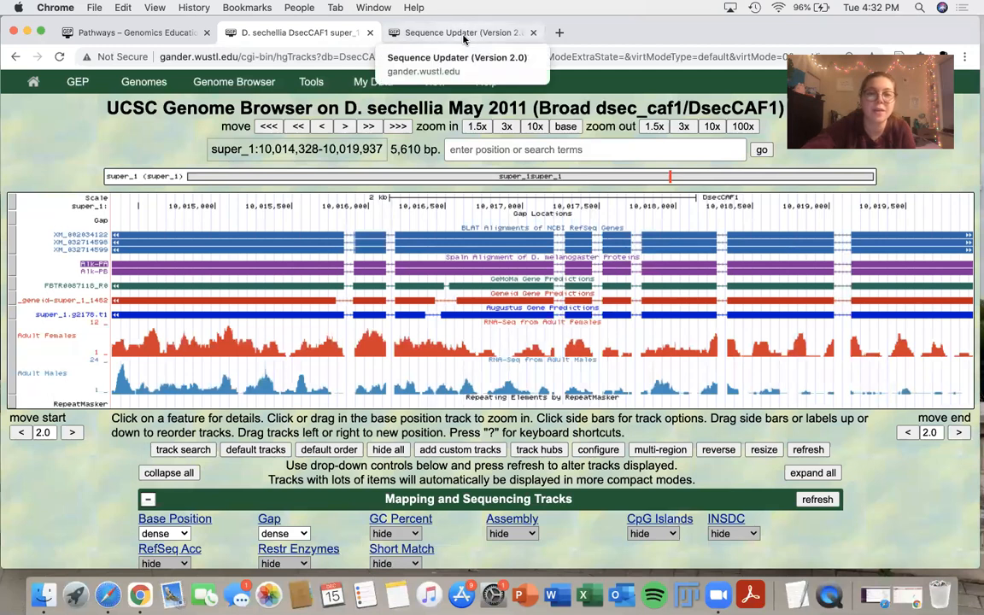
Enter scaffold super_1 and confirm with Select to reach the VCF change form.
left_click(461, 32)
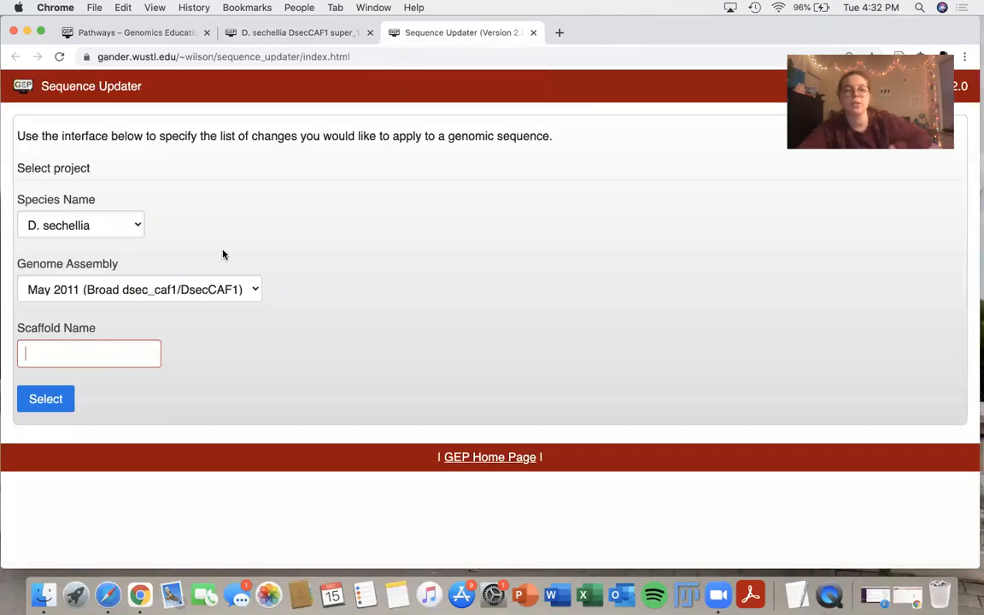
type("super_1")
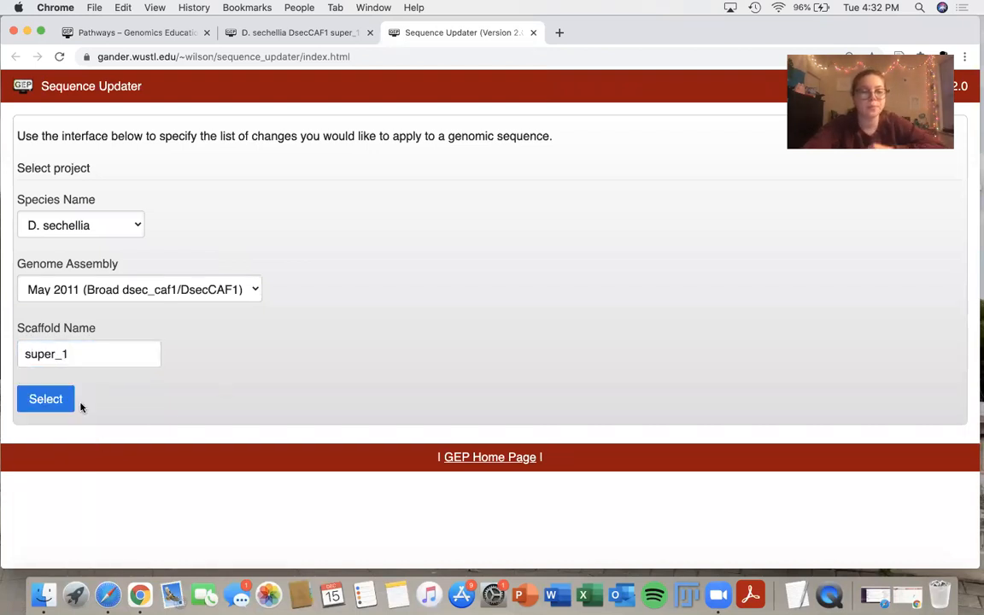
left_click(44, 400)
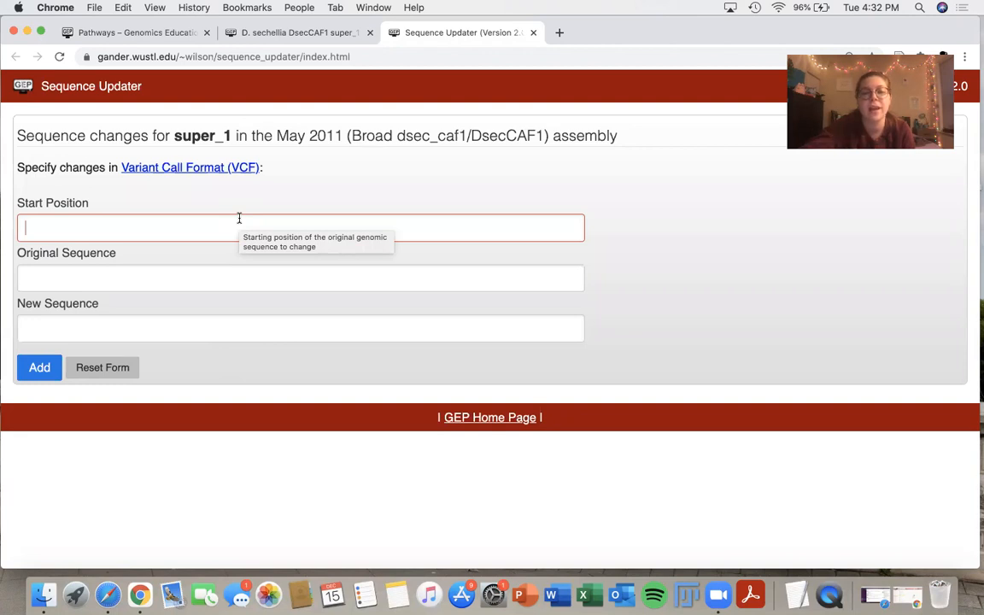
mouse_move(372, 166)
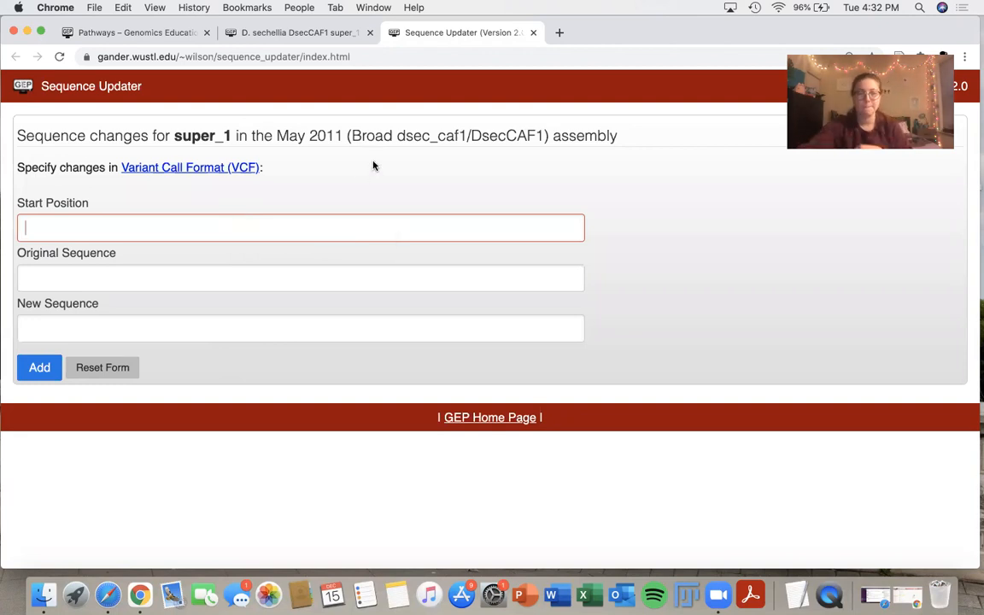
mouse_move(299, 32)
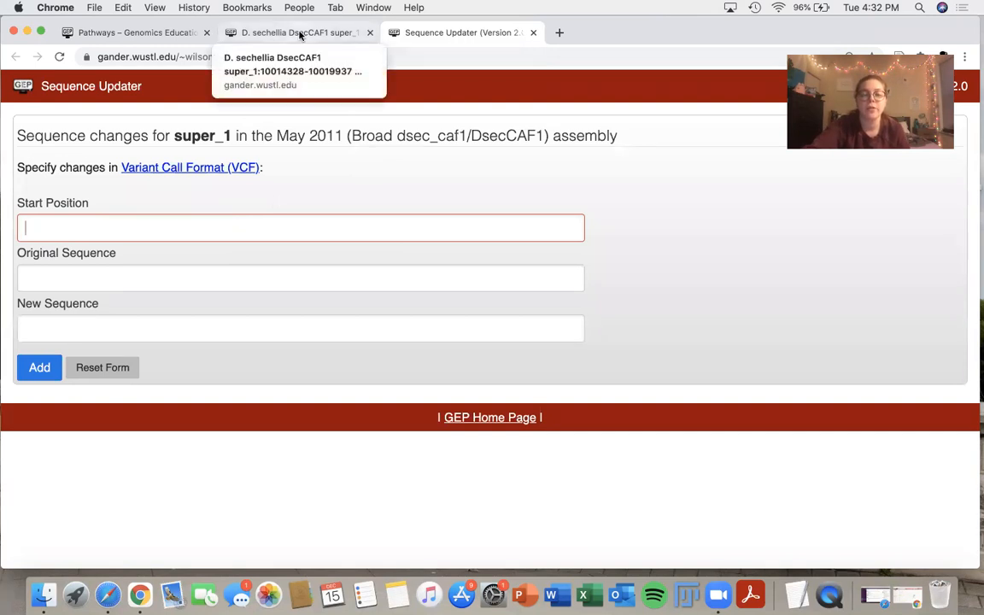
Zoom out 1.5x then drag the ruler to a 50 bp window at super_1:10,016,160-10,016,209.
left_click(299, 32)
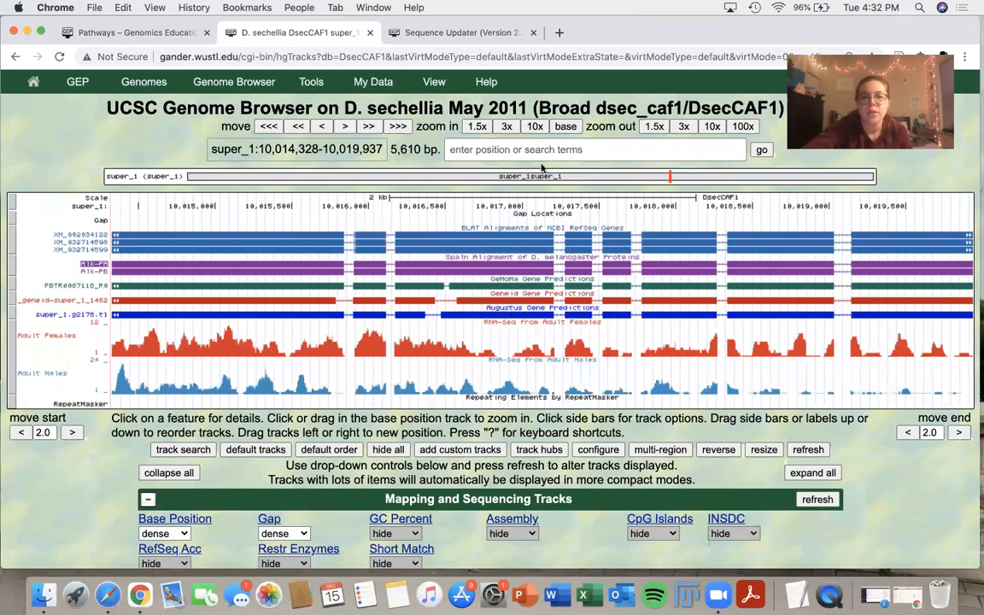
left_click(653, 126)
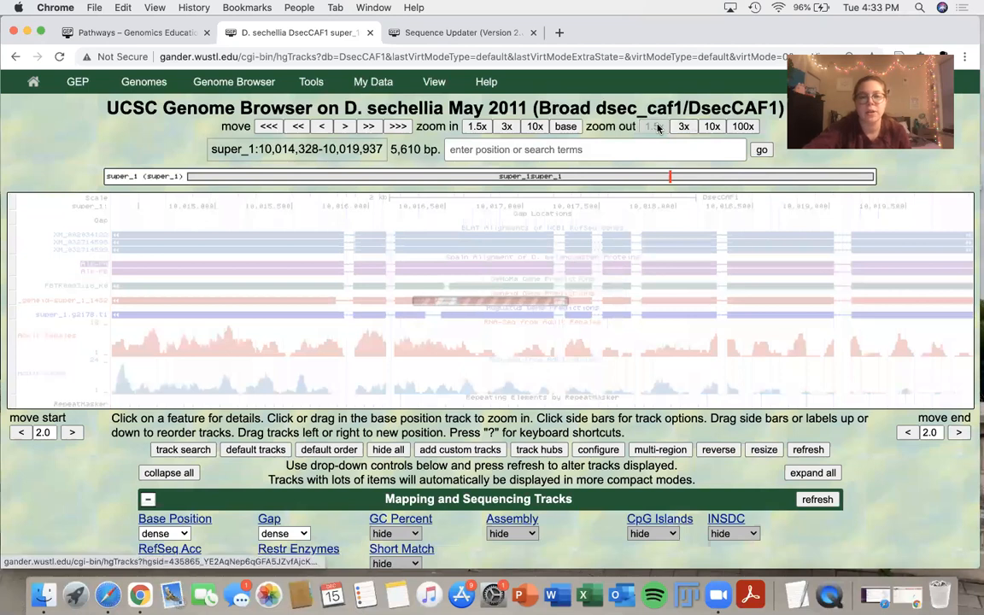
left_click(653, 126)
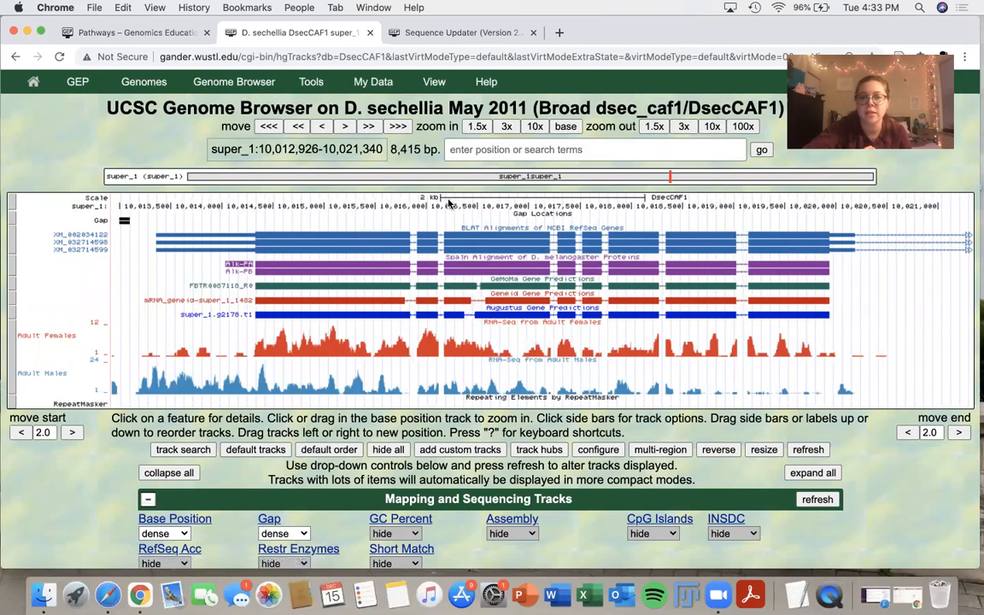
mouse_move(443, 199)
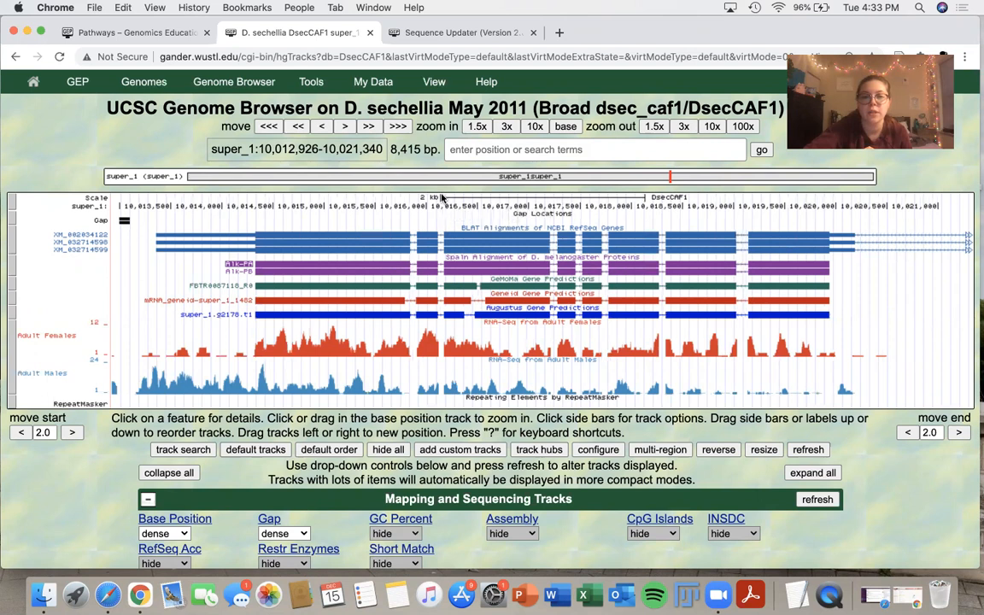
left_click_drag(445, 299, 553, 299)
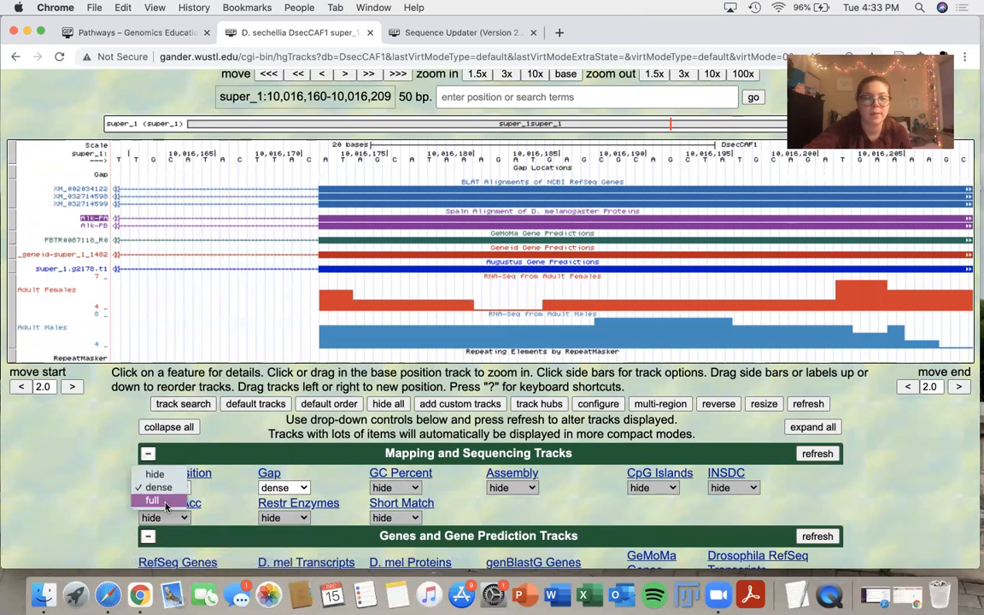
Show Base Position in full and narrow the view to super_1:10,016,169-10,016,180.
left_click(151, 499)
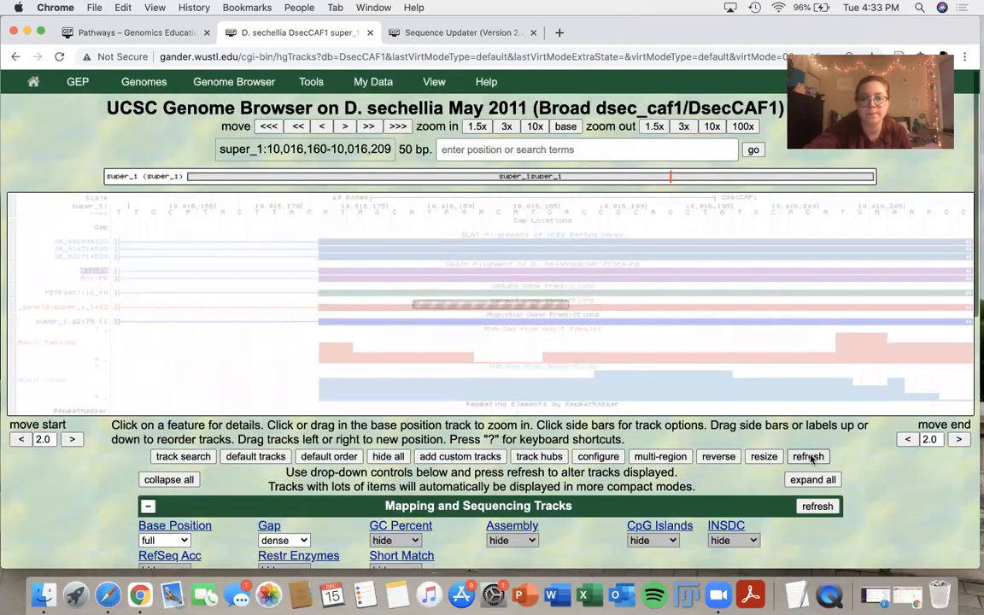
left_click(807, 453)
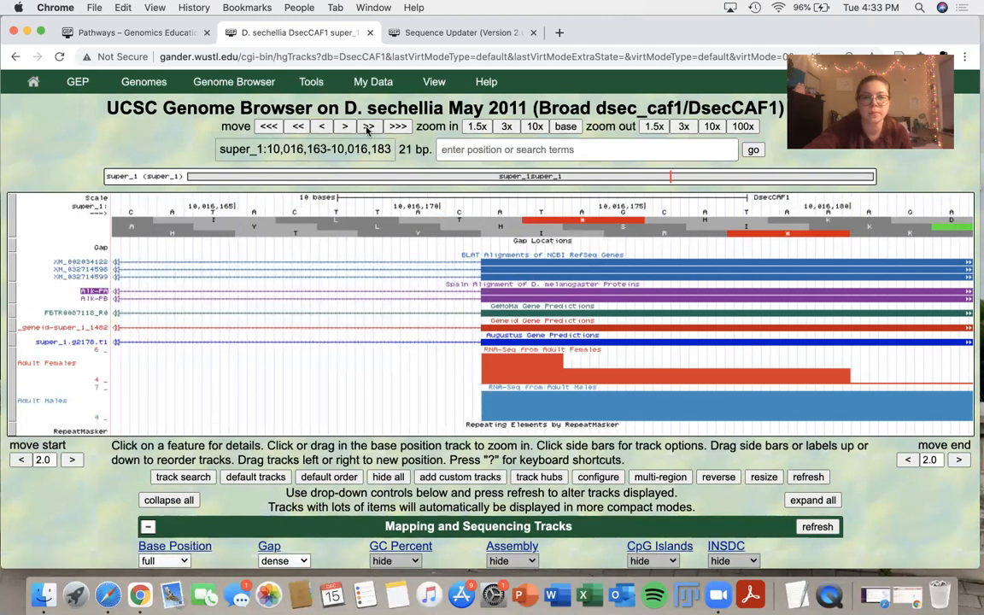
left_click(345, 127)
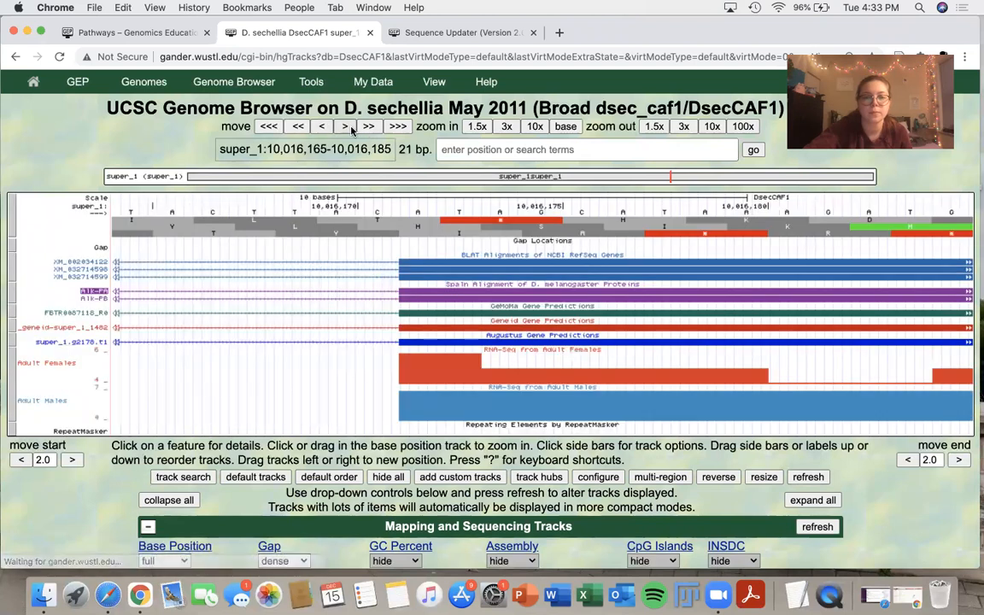
left_click(345, 126)
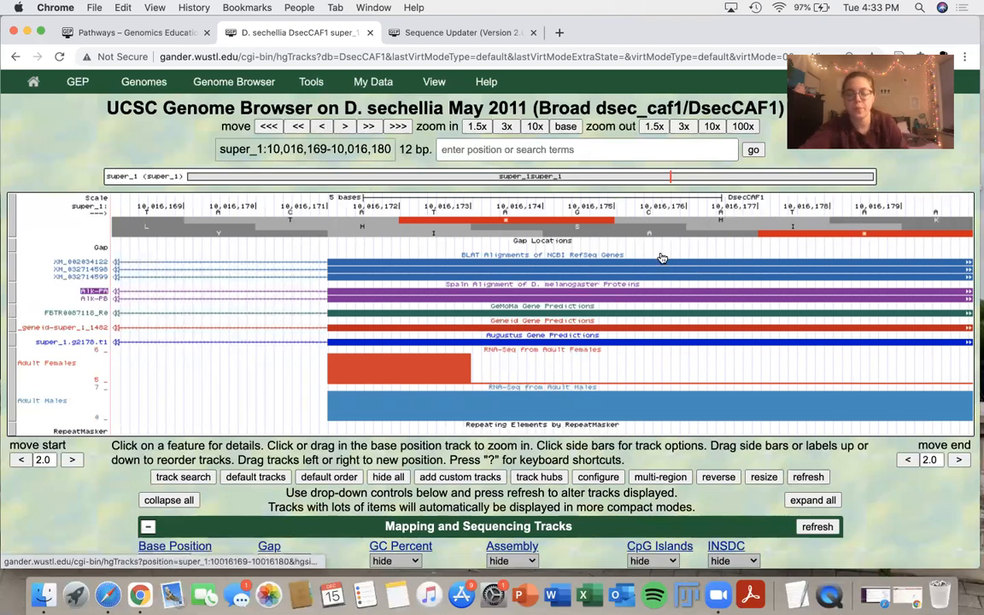
mouse_move(663, 256)
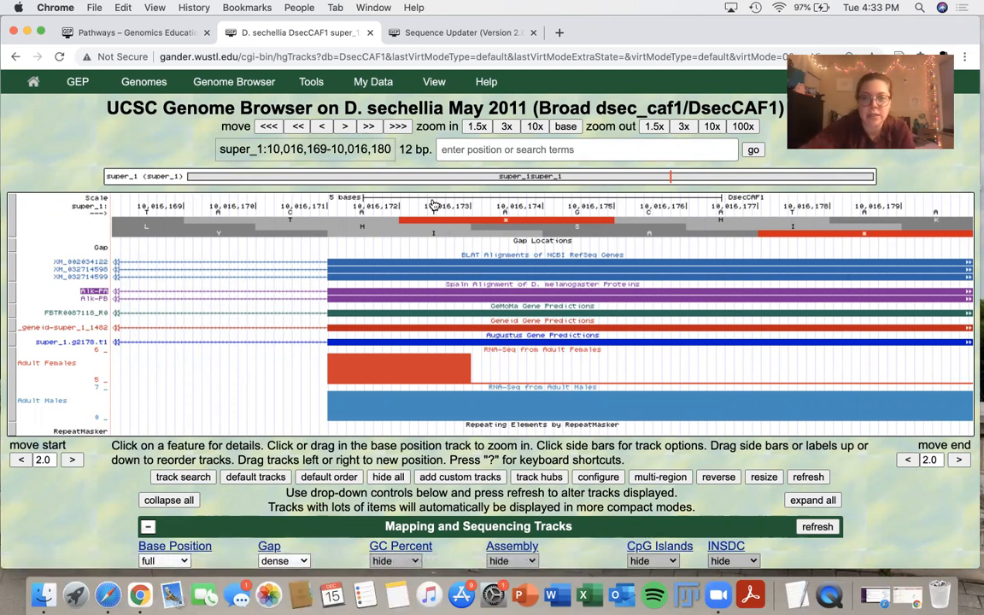
mouse_move(284, 203)
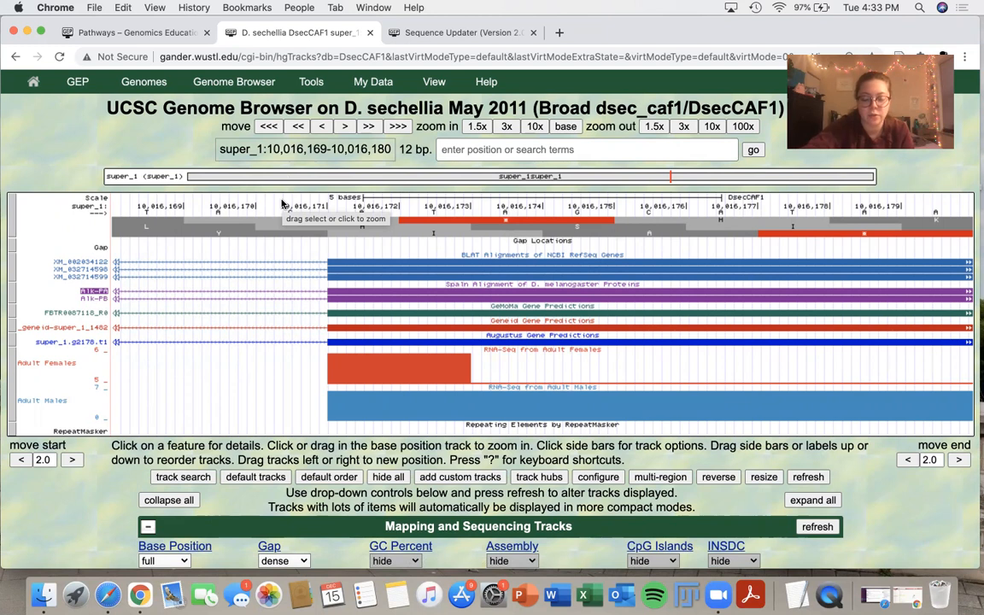
mouse_move(461, 32)
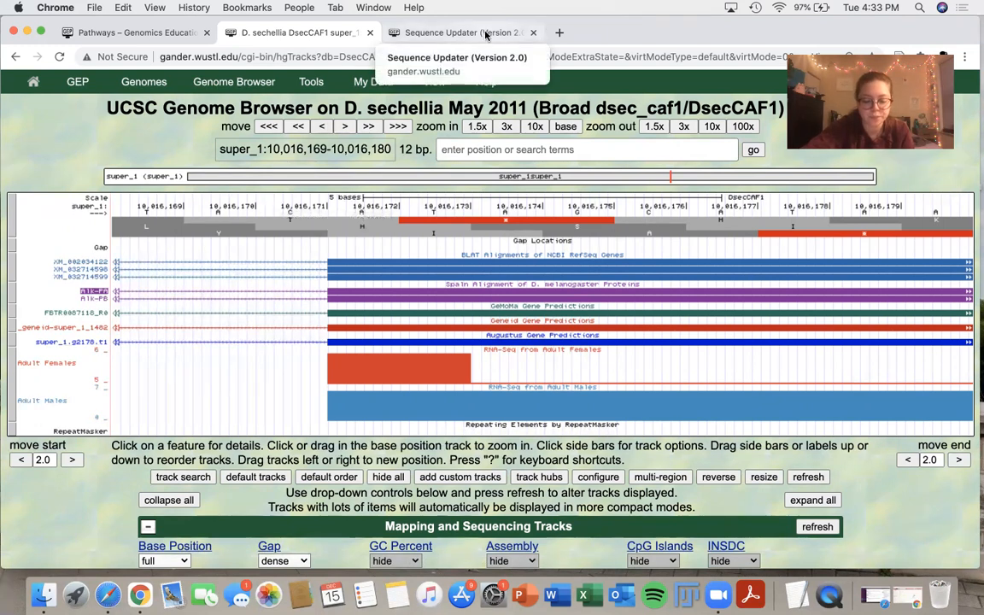
Check the 12-bp bases in the browser and return to the blank super_1 change form.
left_click(461, 32)
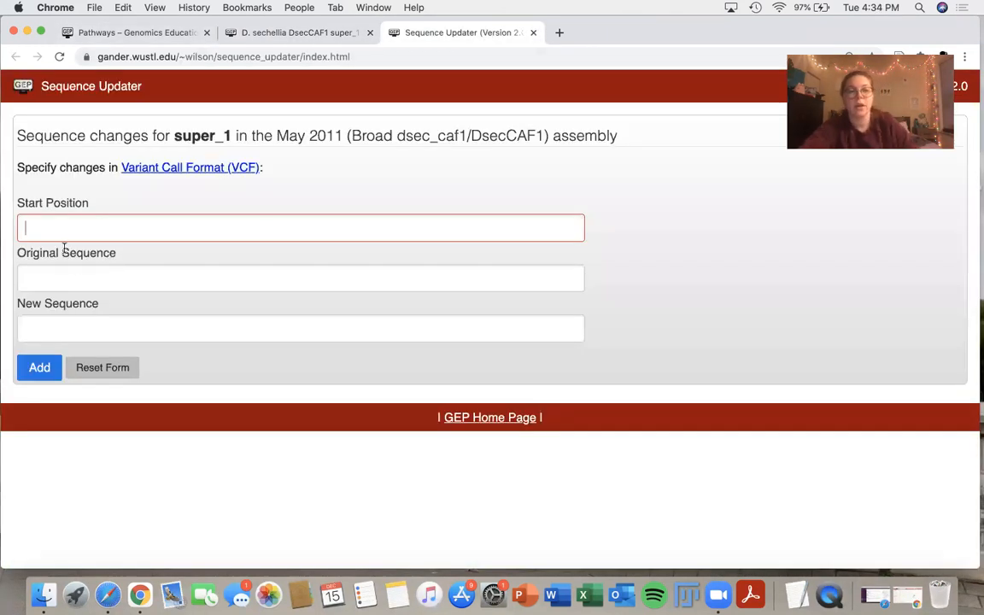
mouse_move(96, 234)
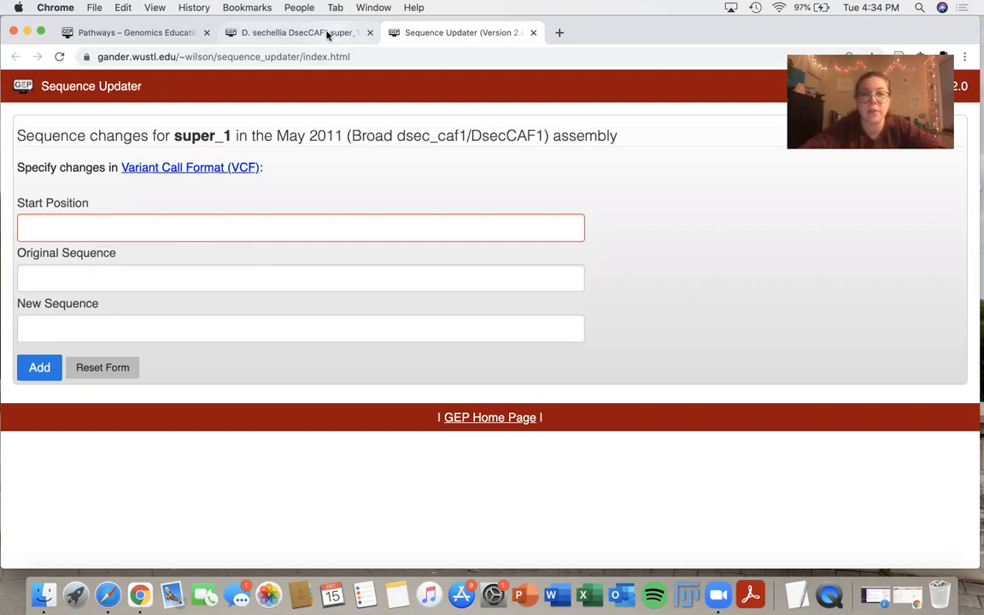
left_click(293, 32)
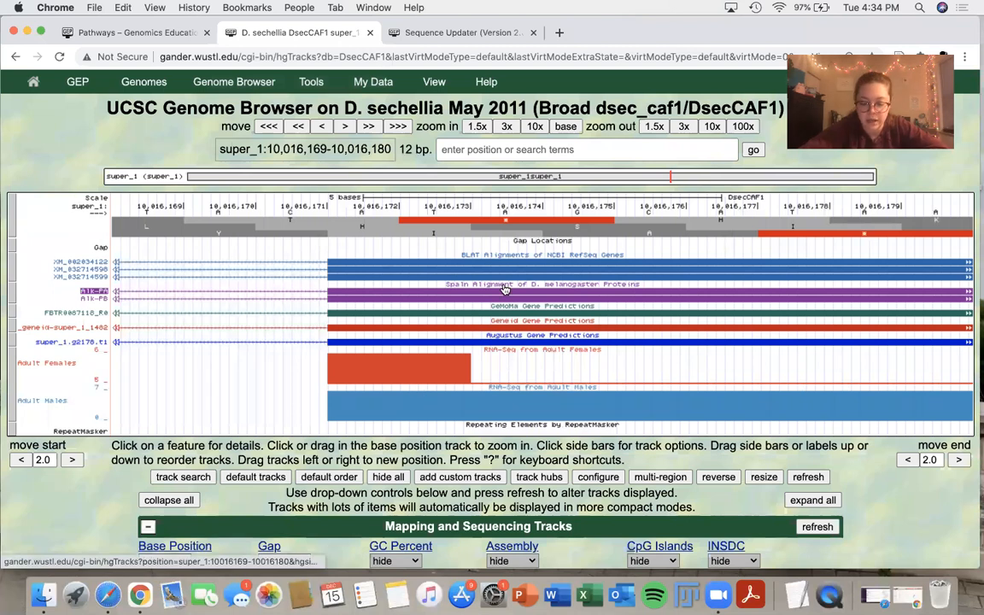
mouse_move(373, 225)
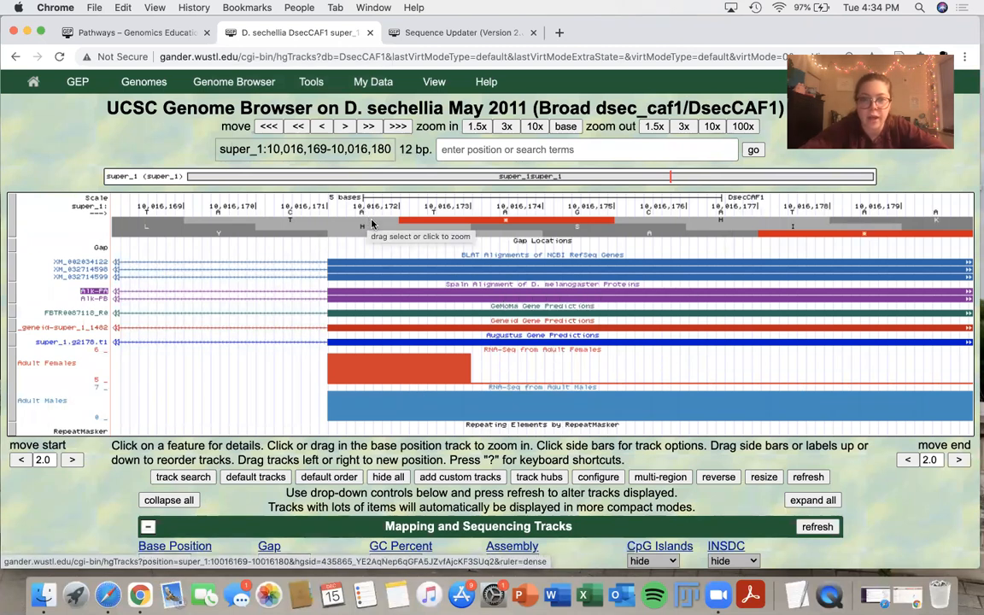
mouse_move(374, 219)
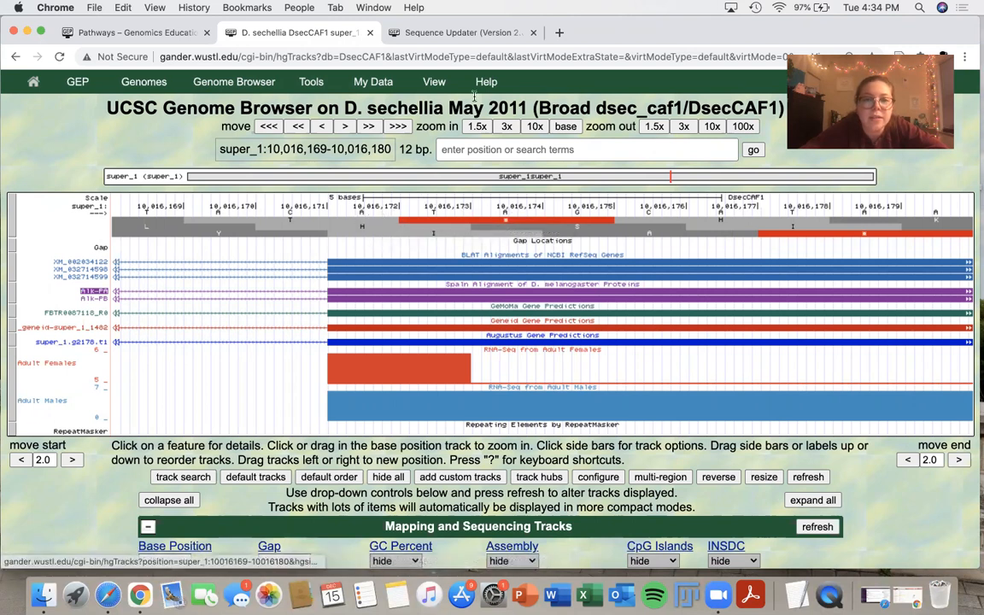
left_click(461, 32)
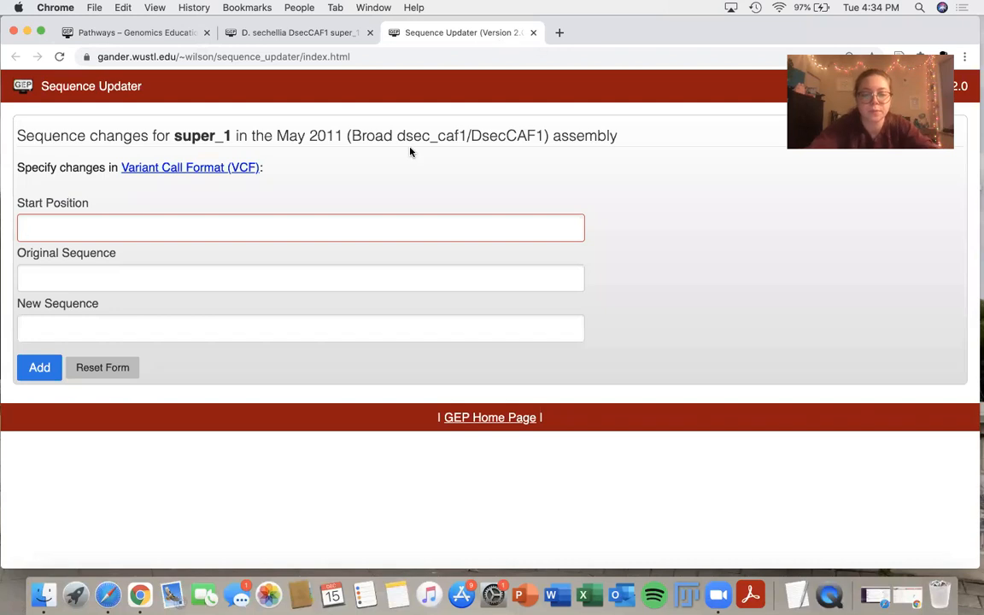
Enter start position 10016172 via autocomplete and verify the region against the genome browser.
type("1001617")
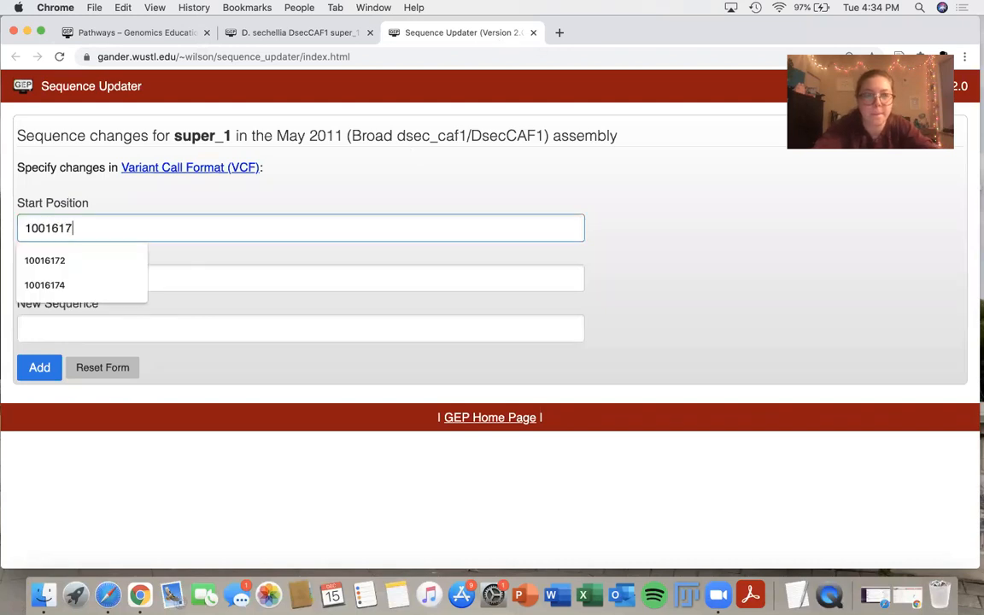
left_click(45, 259)
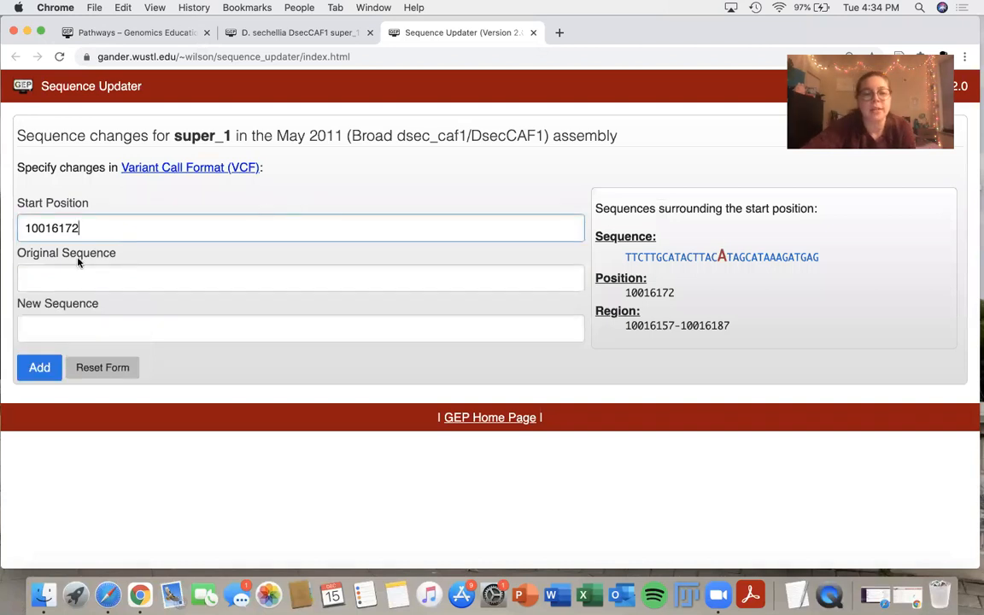
mouse_move(823, 242)
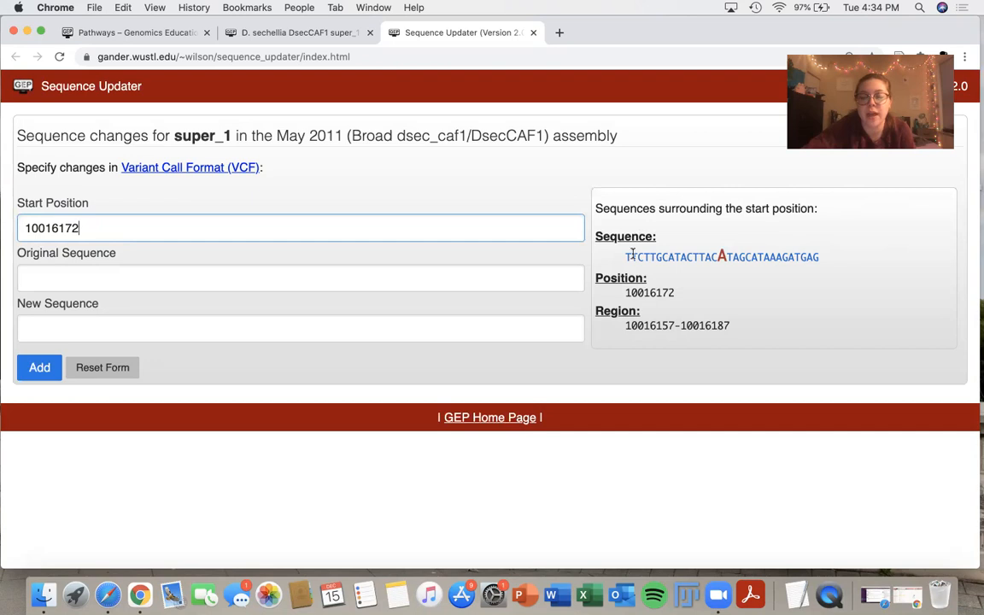
mouse_move(837, 263)
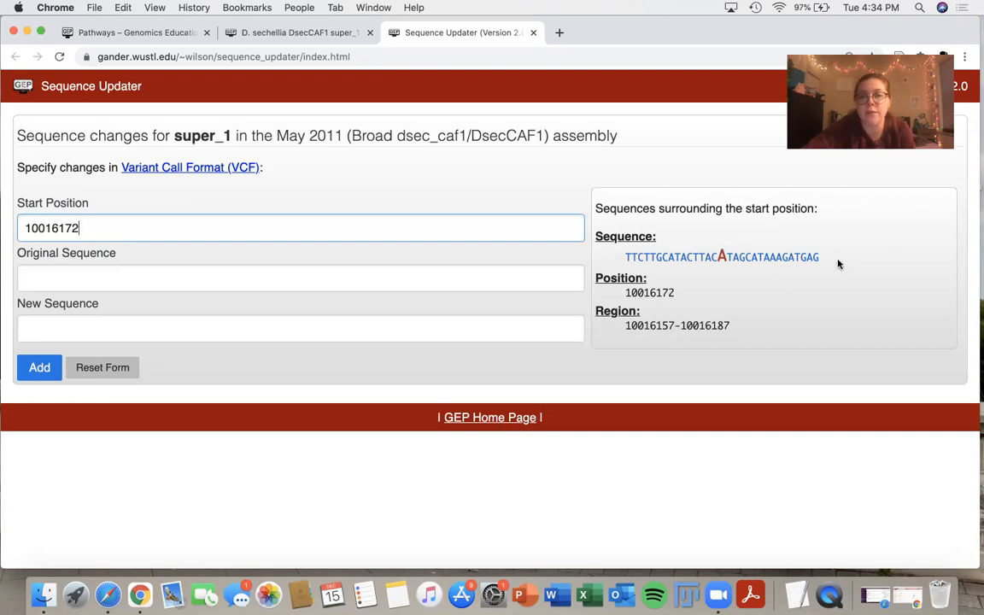
mouse_move(704, 239)
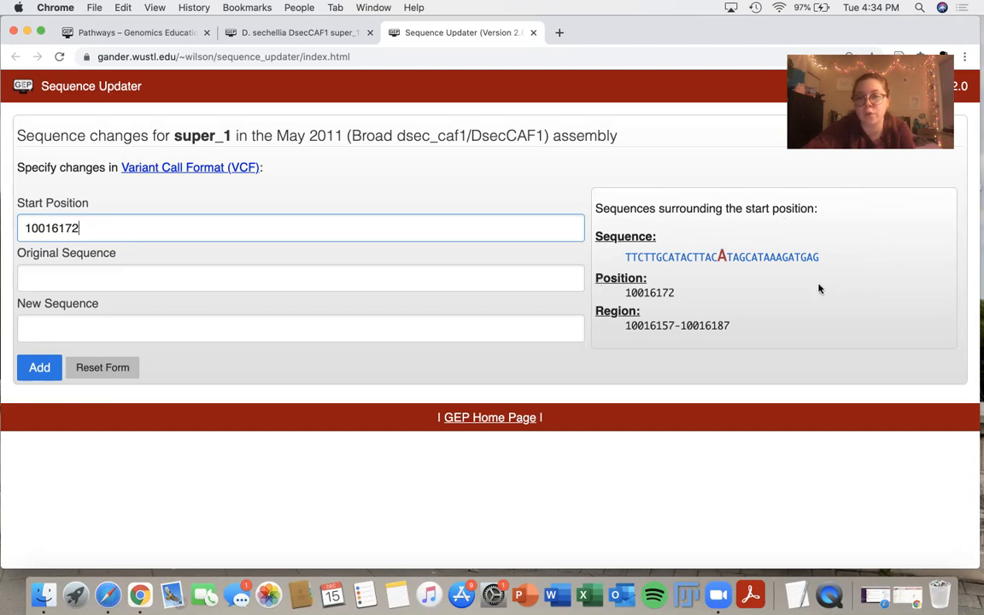
left_click(294, 33)
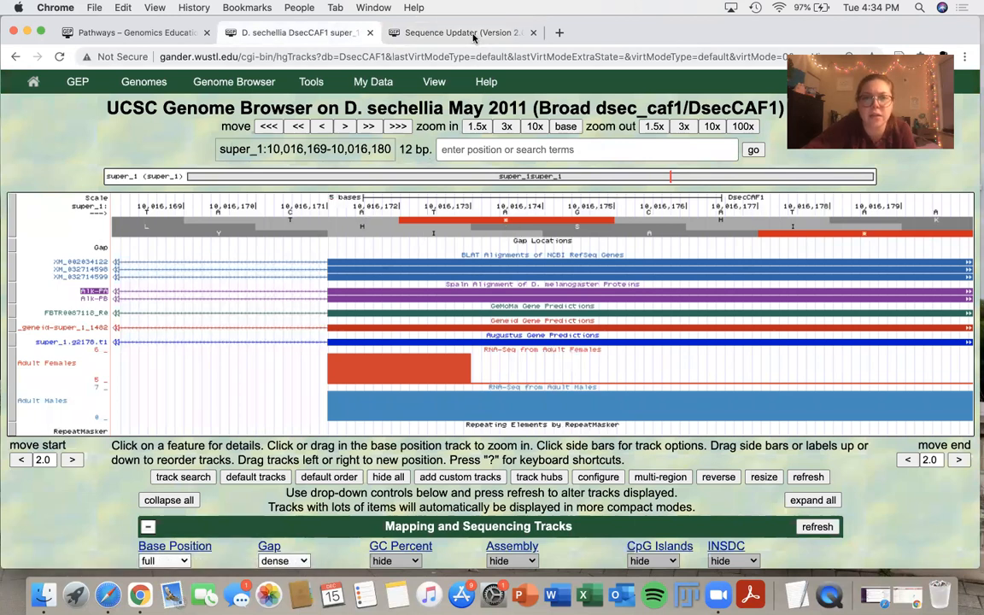
left_click(462, 32)
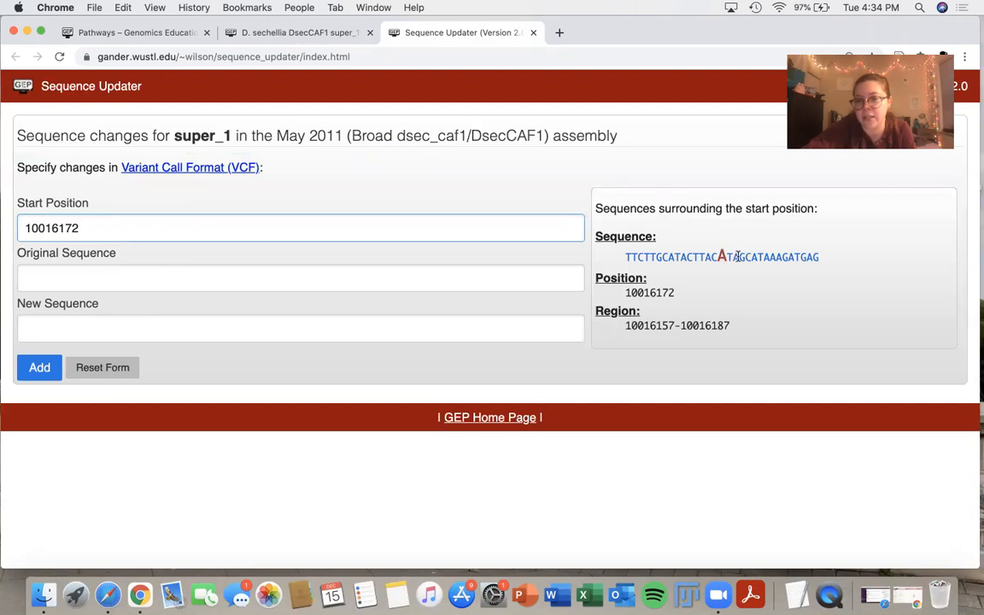
mouse_move(725, 256)
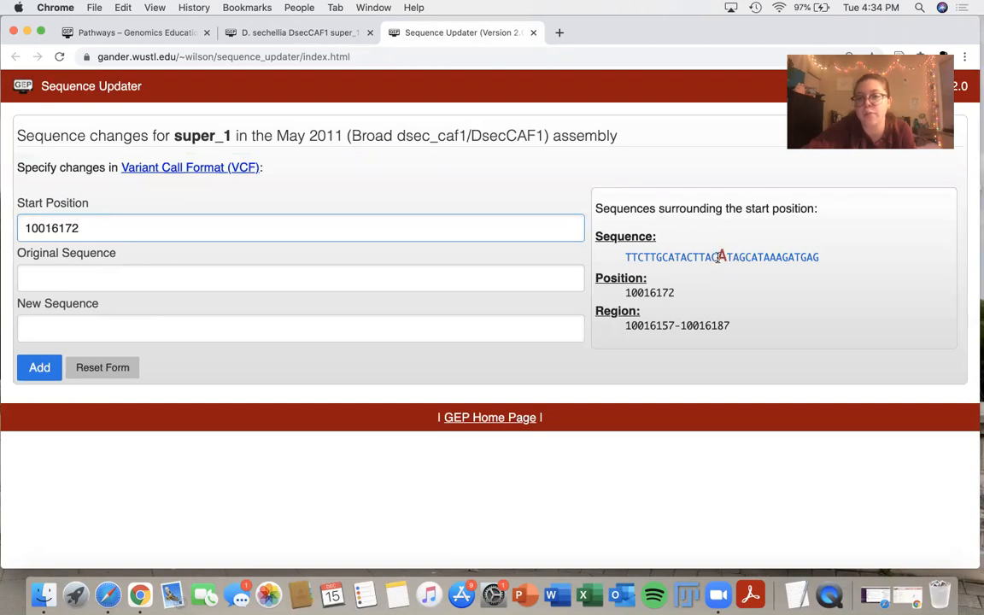
mouse_move(866, 256)
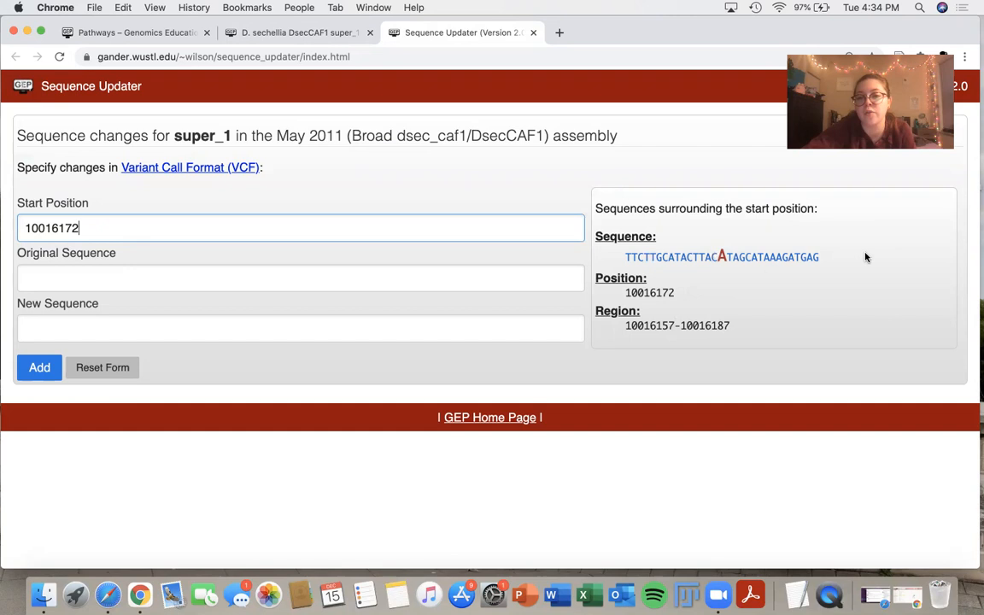
mouse_move(726, 297)
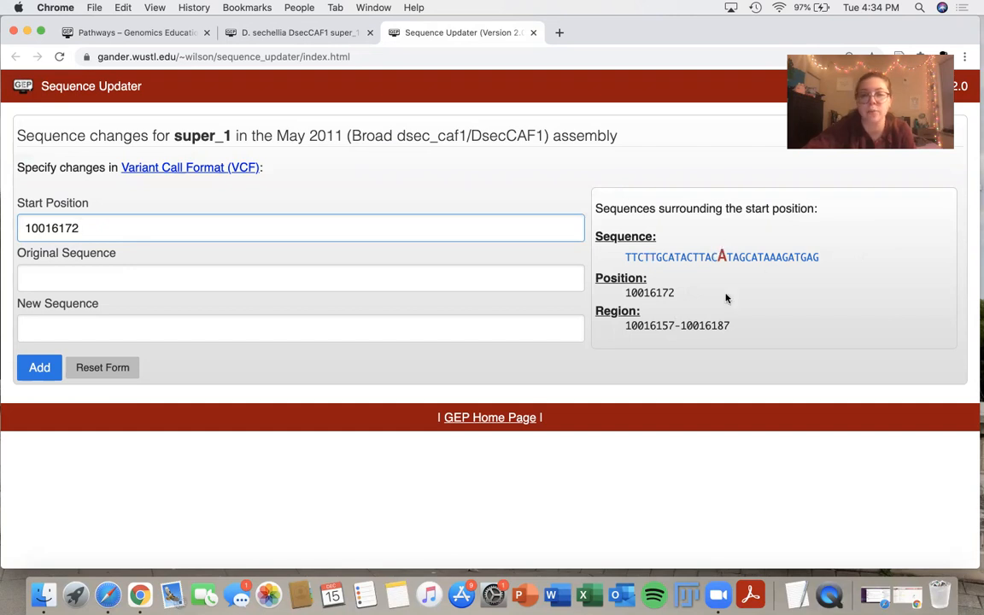
Add the substitution at 10016172 with original ATA and new ATG to the change list.
left_click(301, 277)
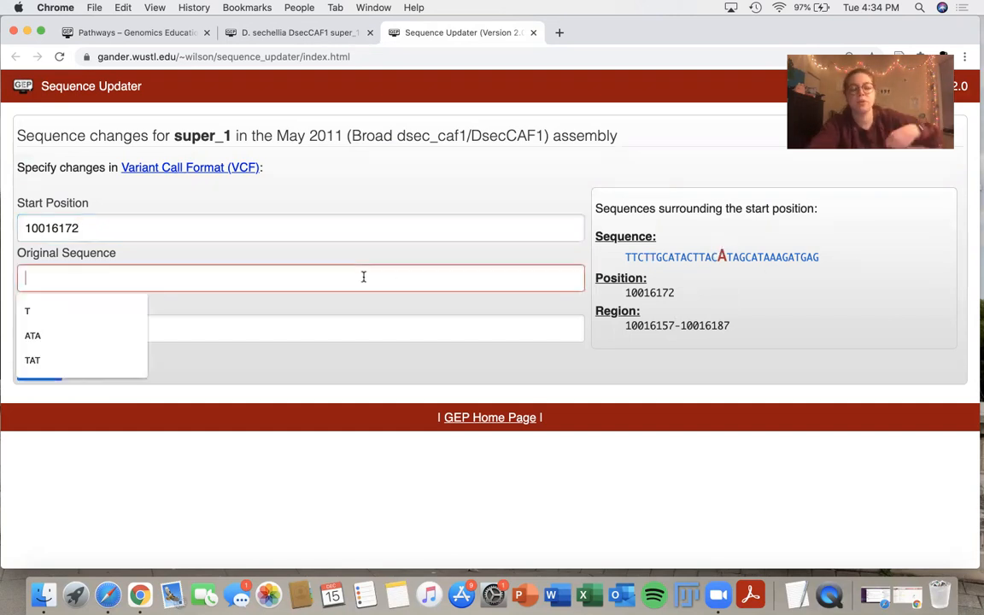
left_click(32, 335)
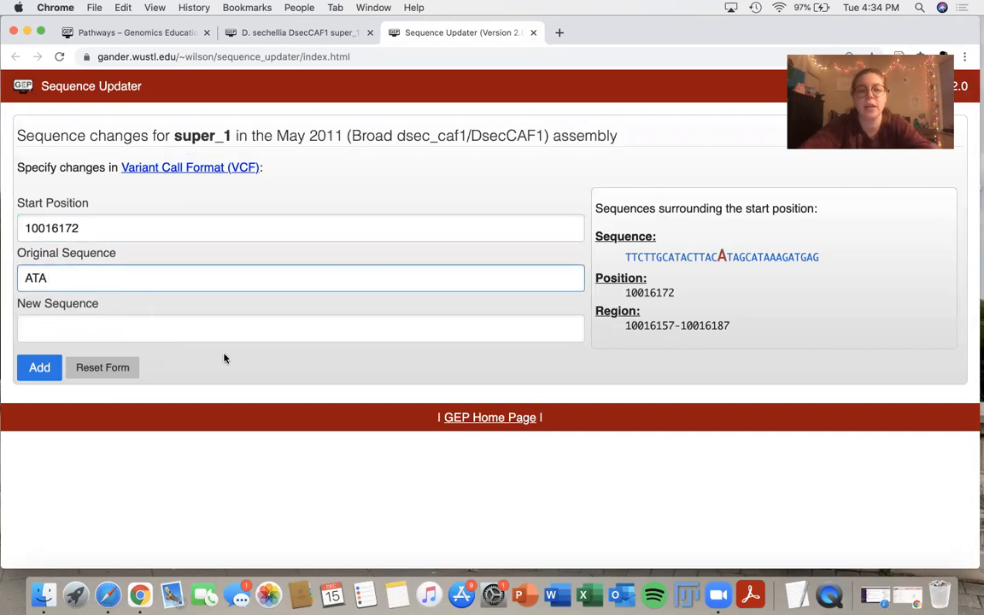
left_click(301, 328)
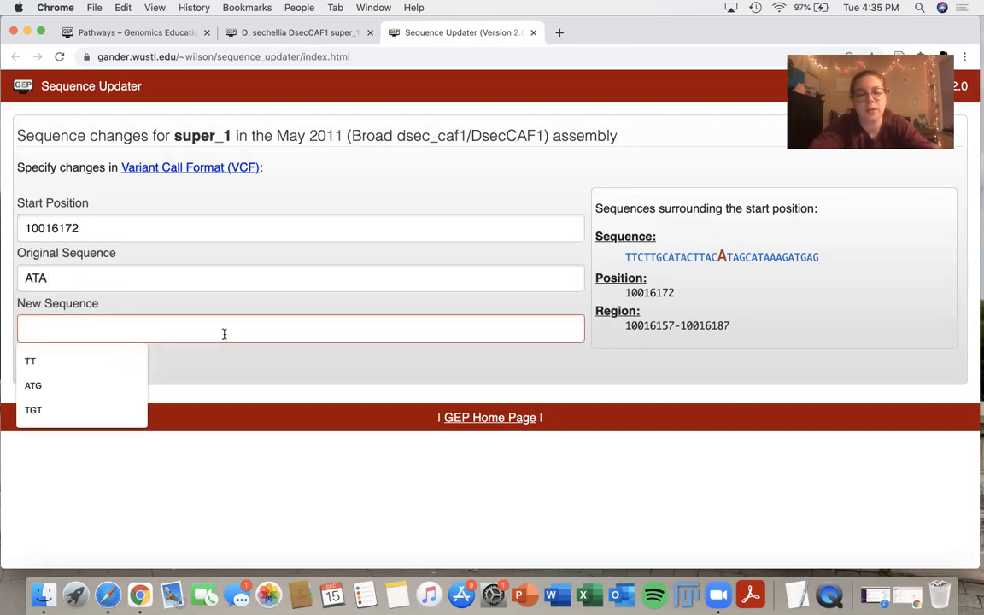
left_click(33, 386)
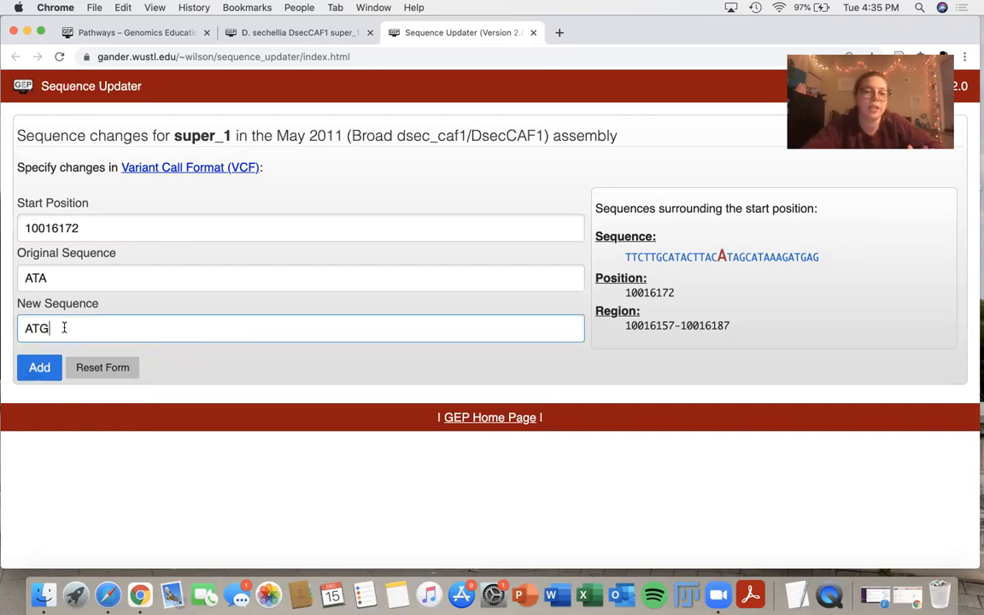
left_click(39, 367)
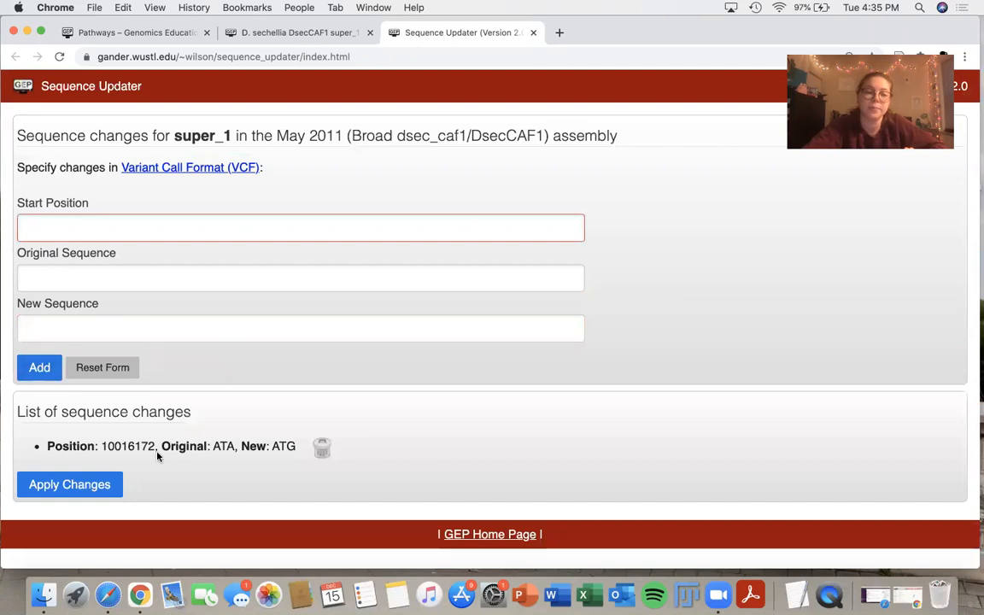
mouse_move(60, 357)
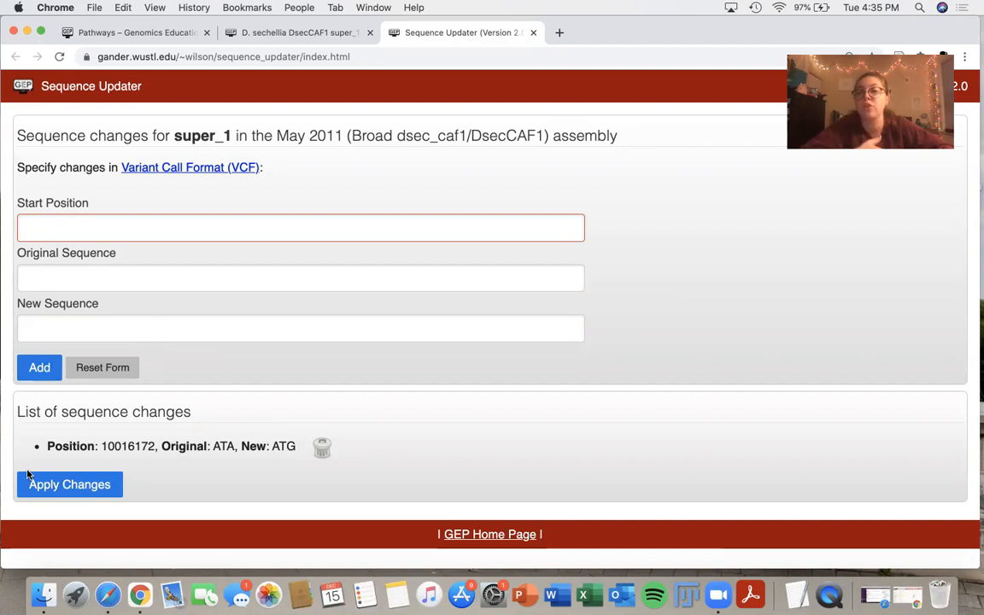
mouse_move(189, 208)
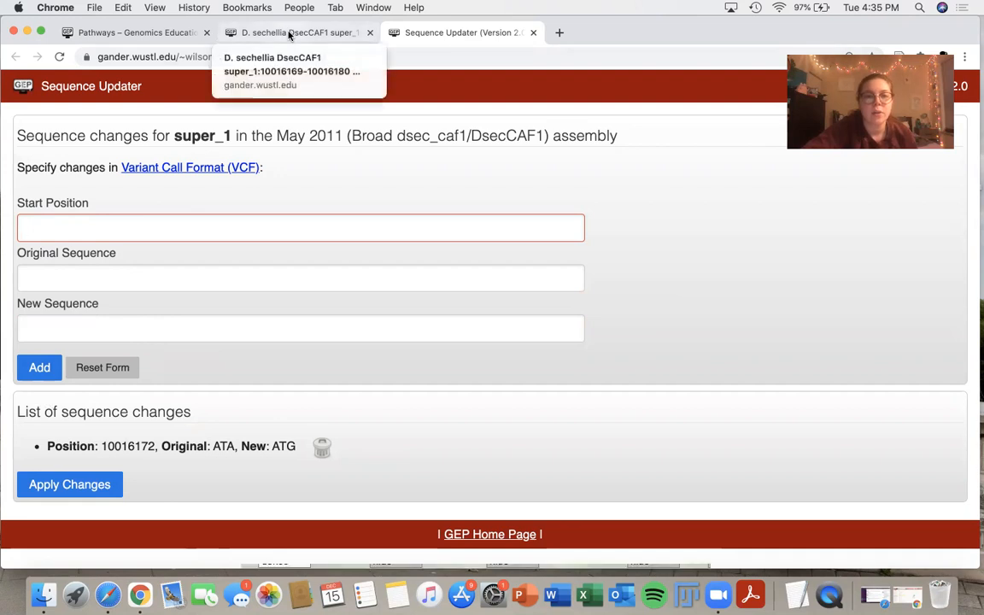
After checking the genome browser, add the change at 10016175 with original G and new sequence GG.
left_click(294, 32)
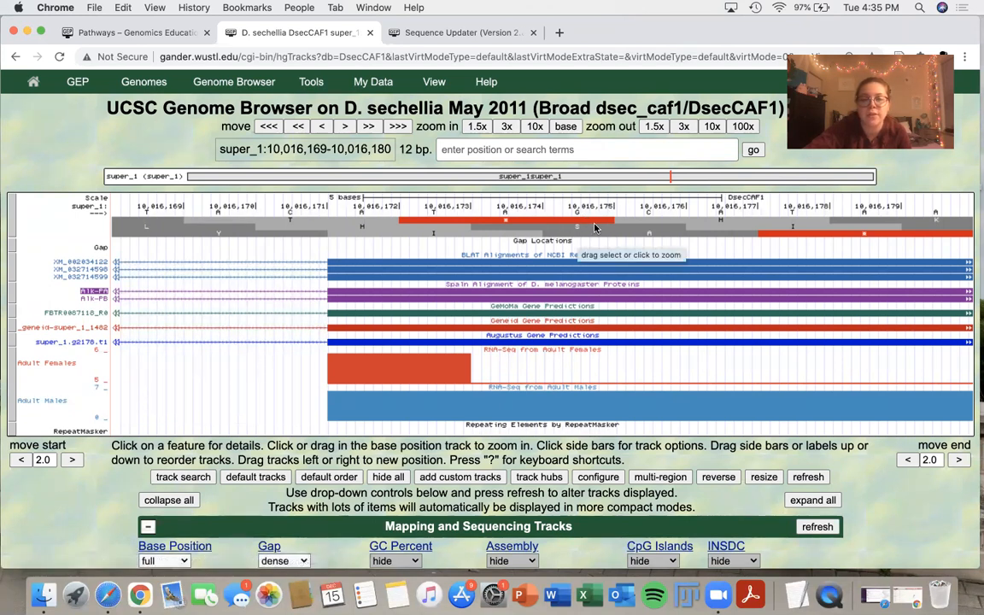
mouse_move(477, 44)
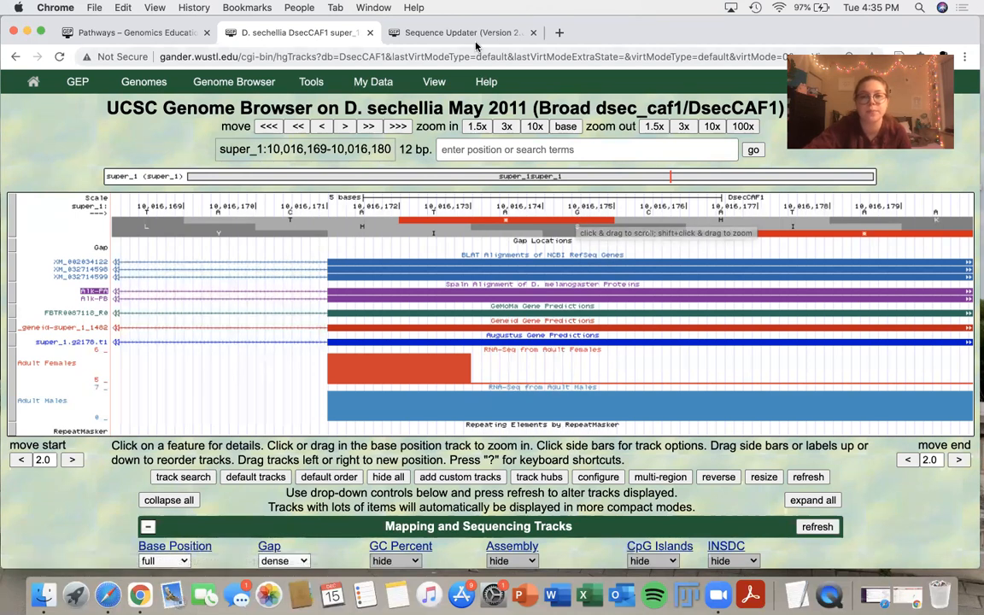
left_click(462, 32)
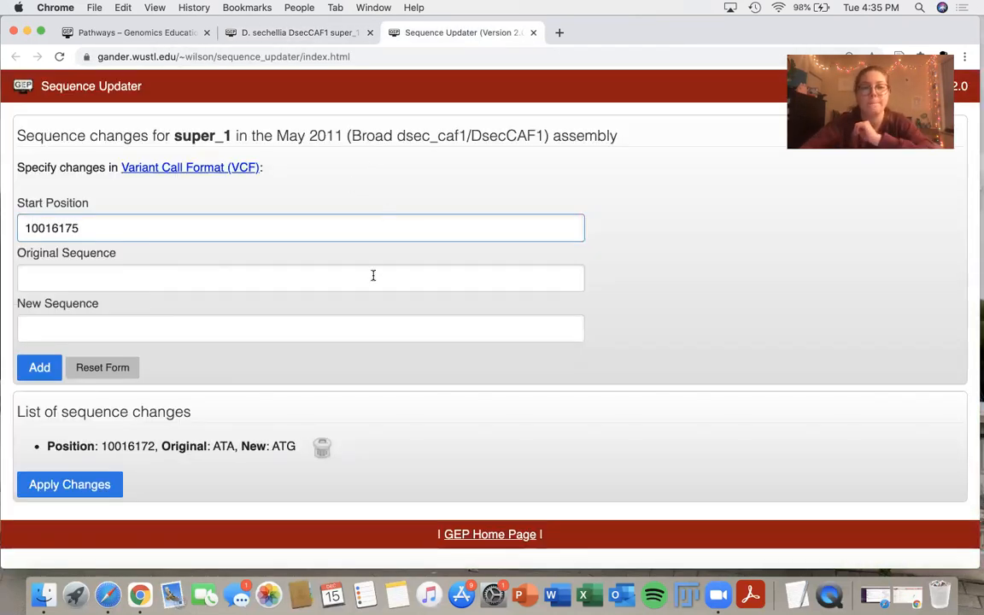
left_click(301, 277)
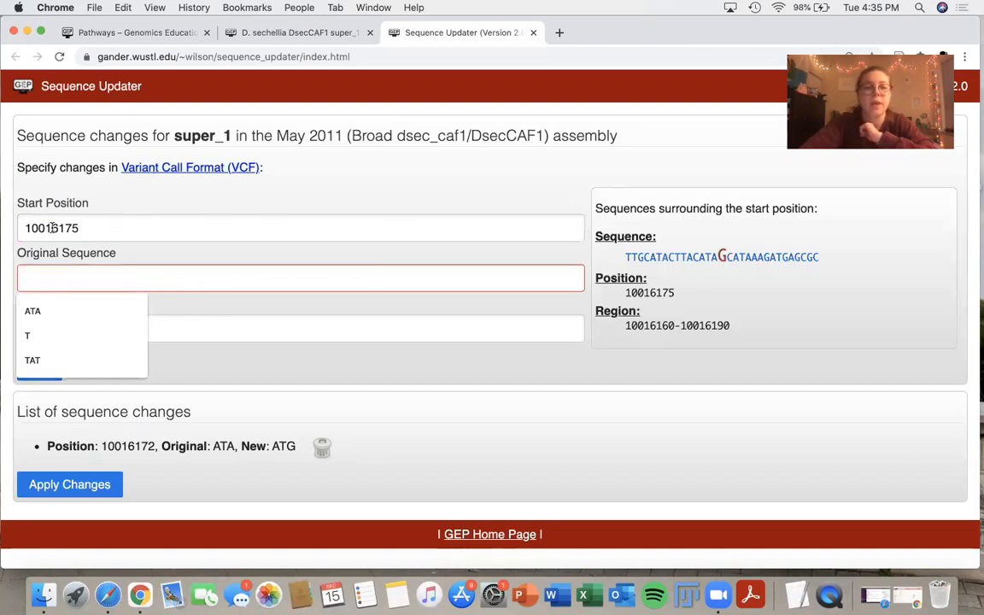
mouse_move(458, 298)
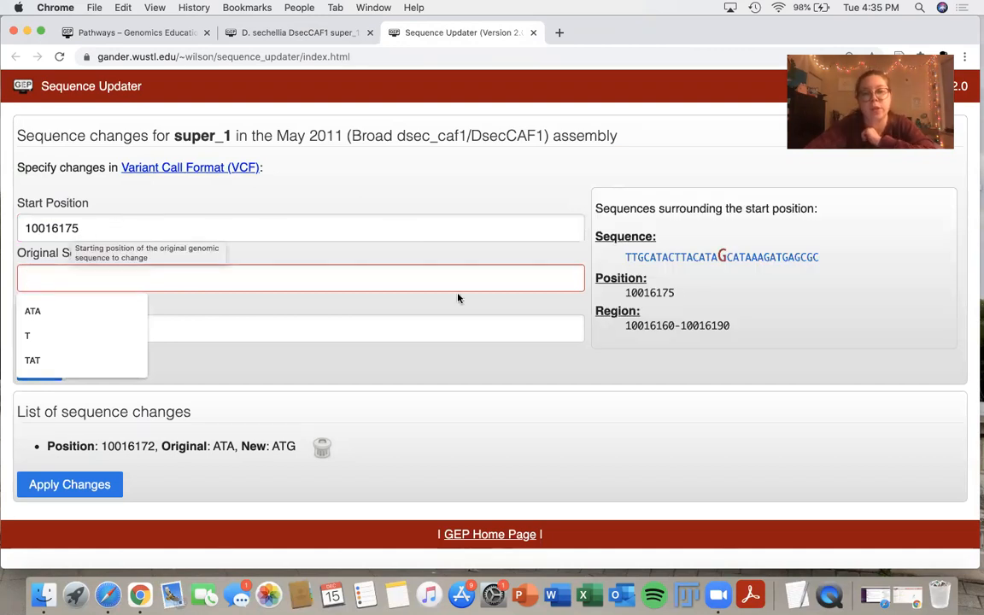
mouse_move(338, 284)
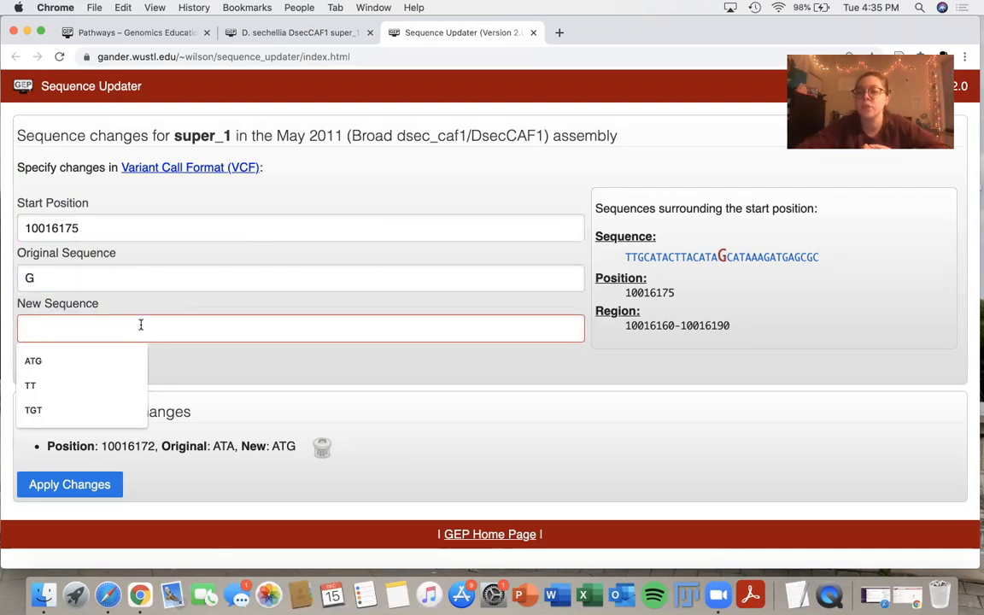
type("G")
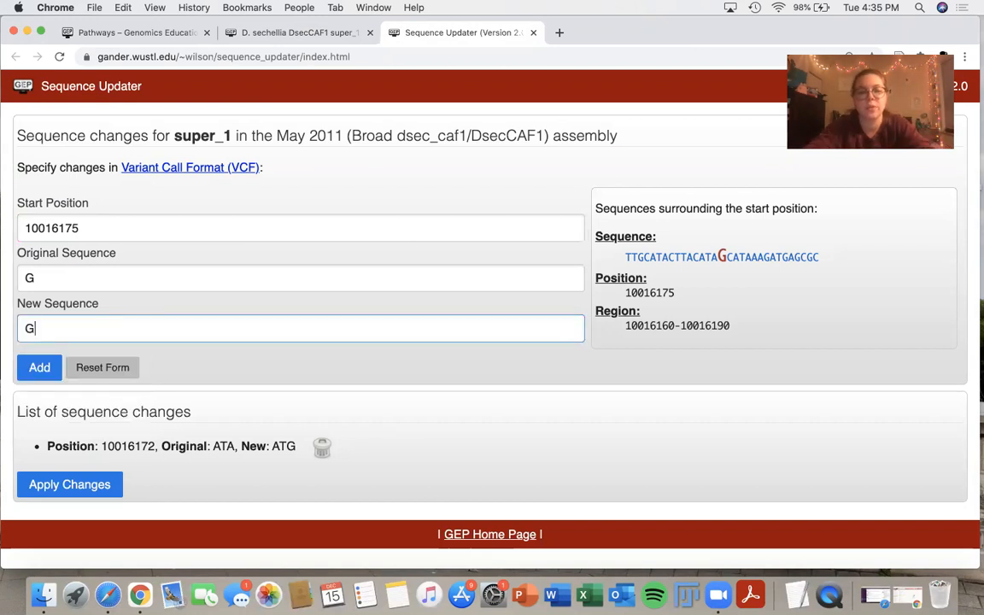
type("G")
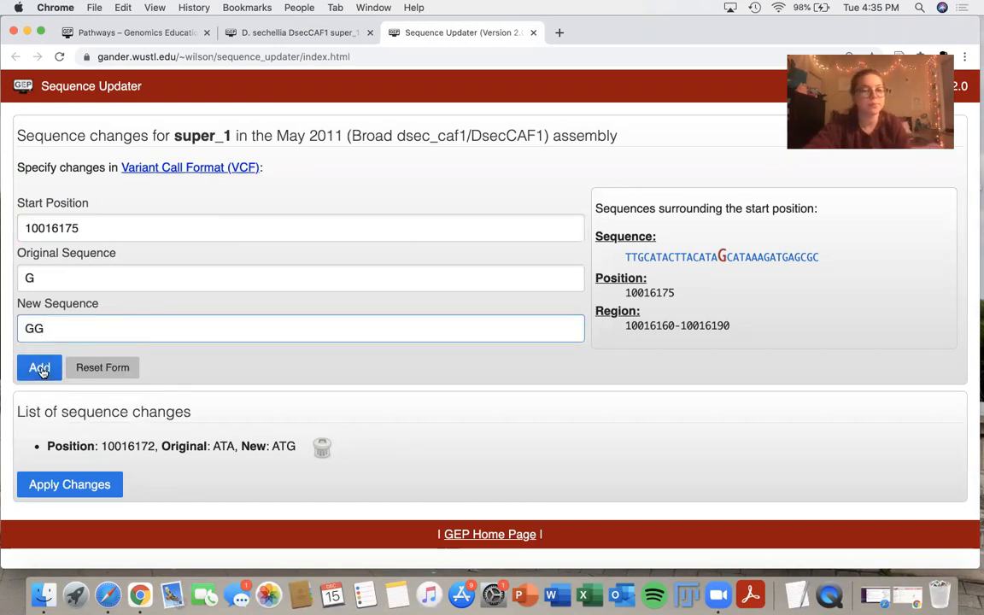
left_click(39, 367)
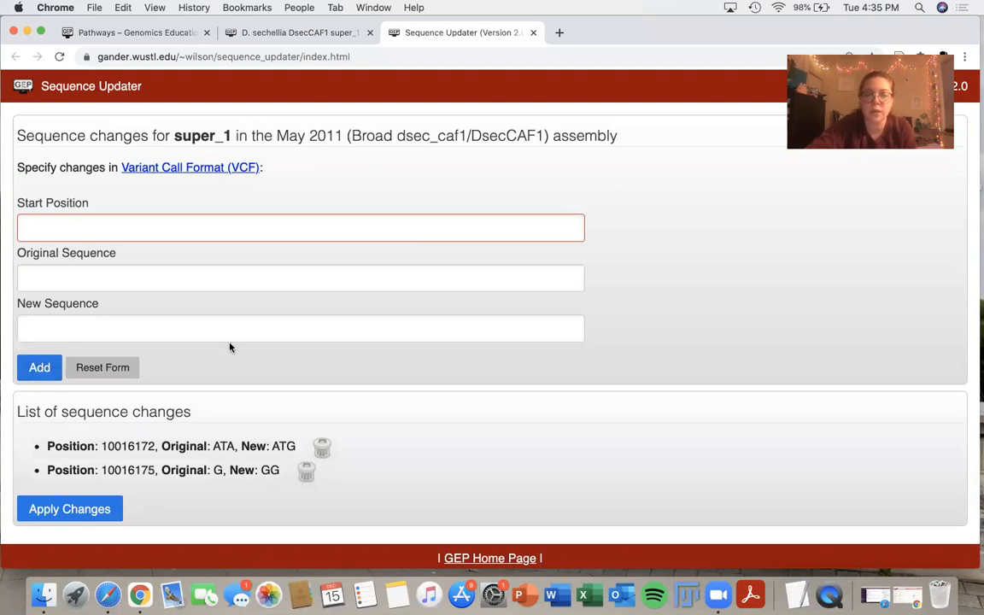
mouse_move(219, 468)
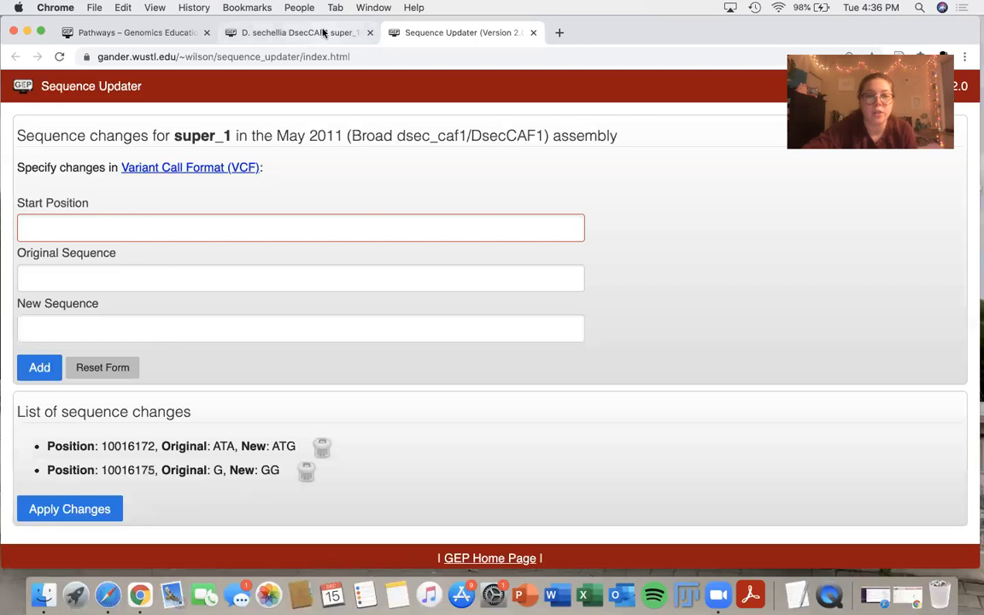
After checking the genome browser, add the deletion at 10016178 with original TA and new sequence T.
left_click(294, 32)
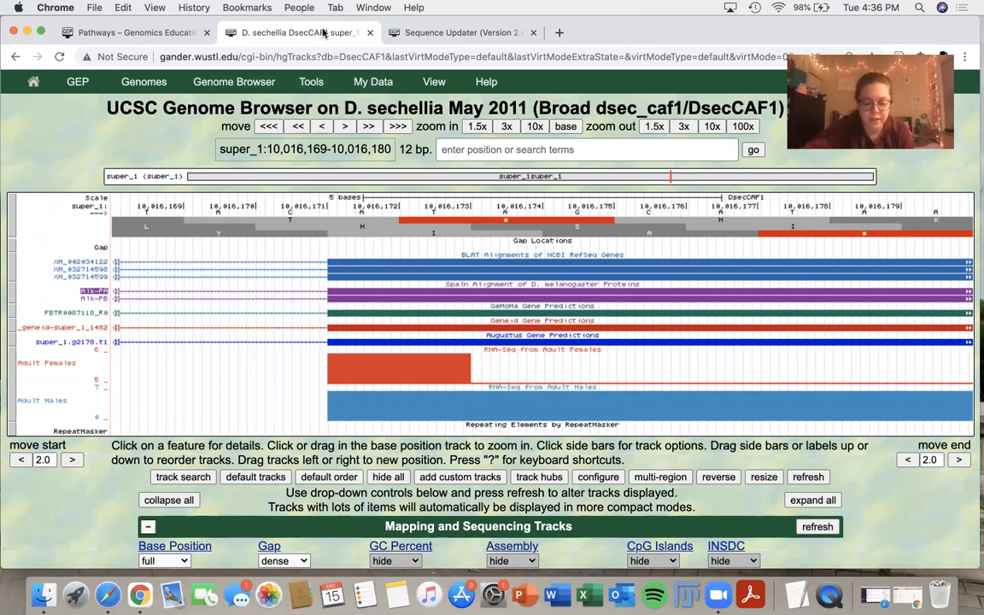
mouse_move(789, 218)
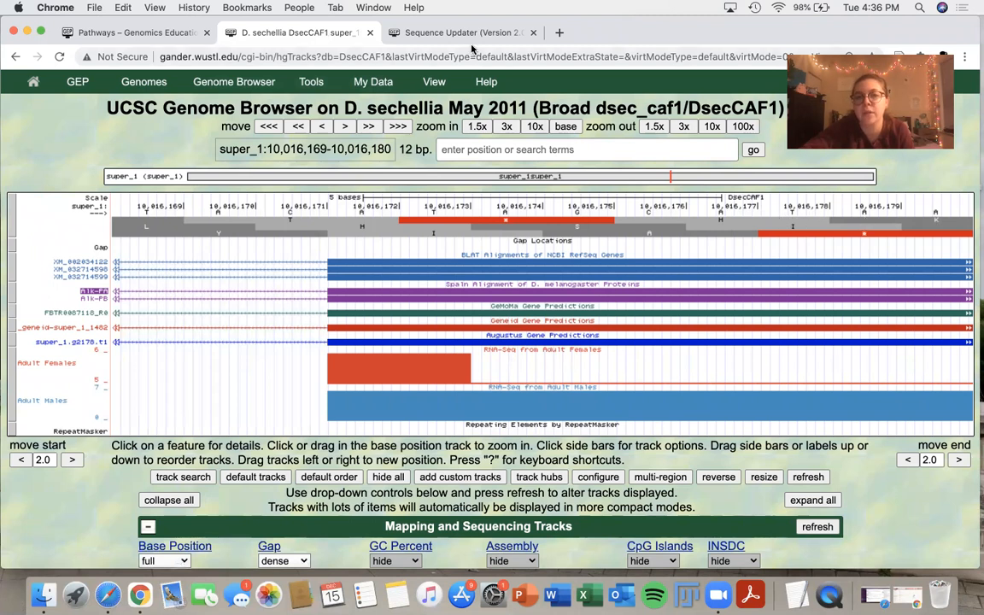
left_click(461, 32)
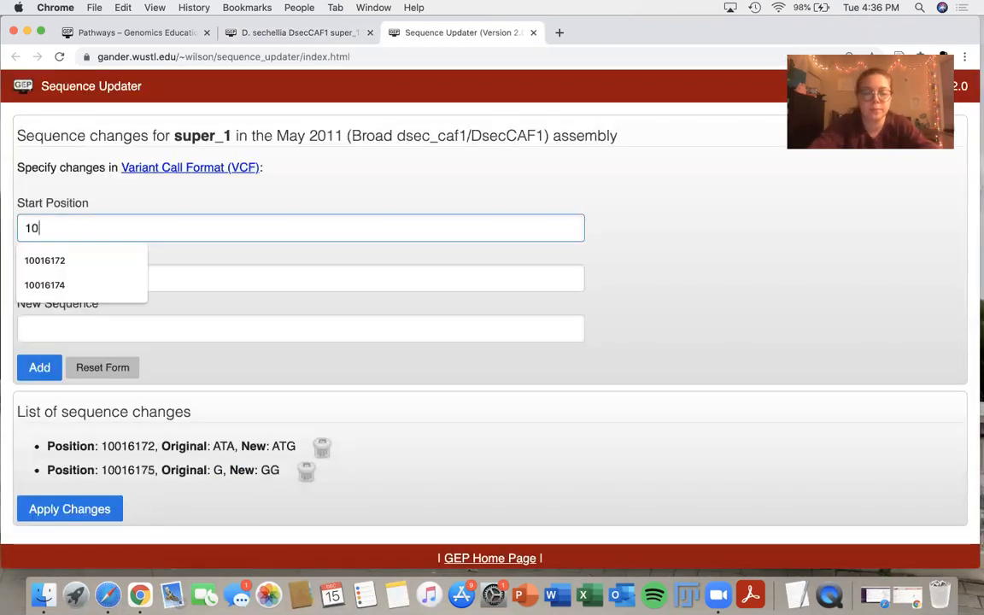
type("016178")
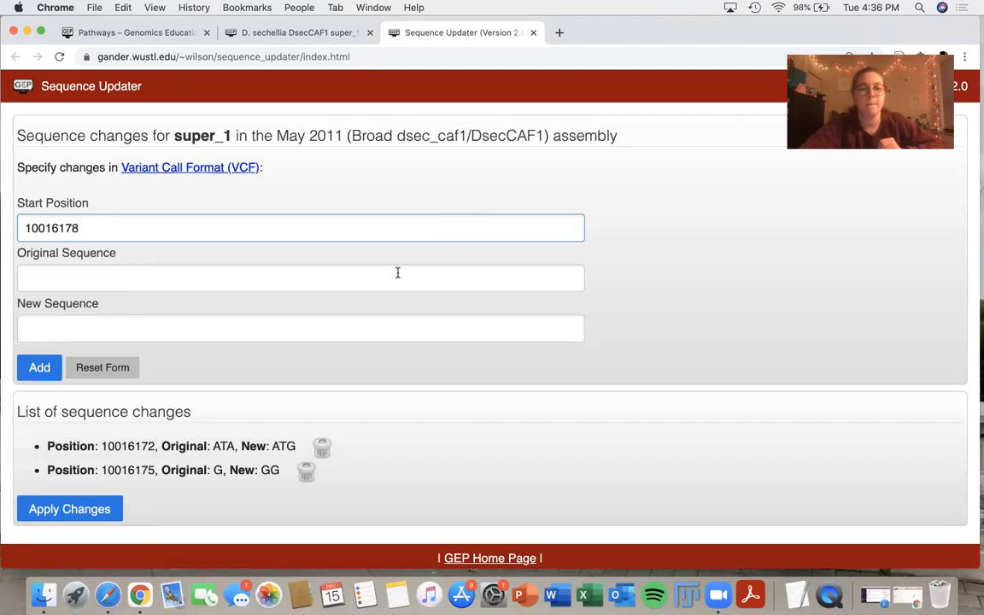
left_click(301, 277)
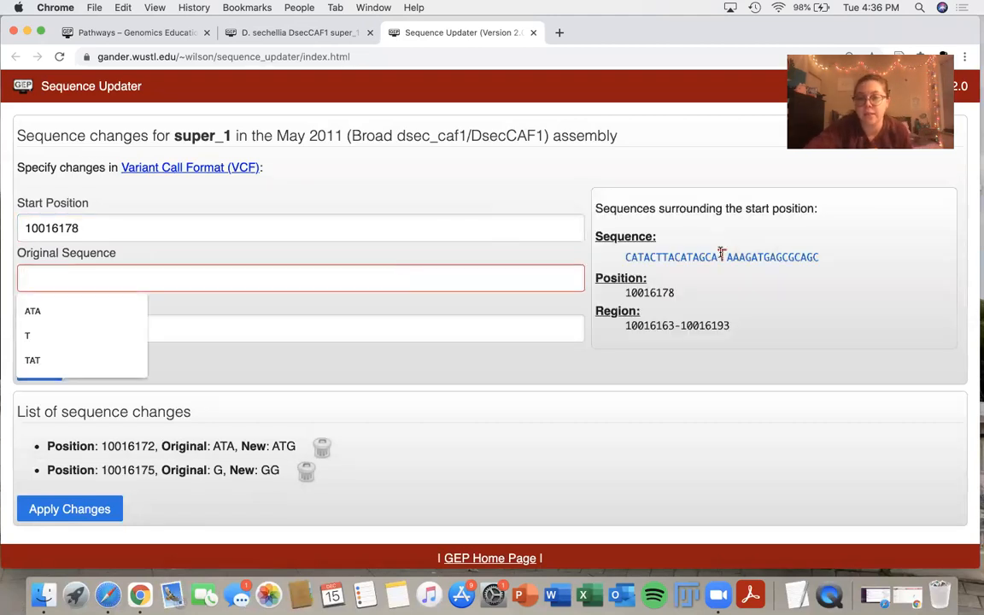
type("TA")
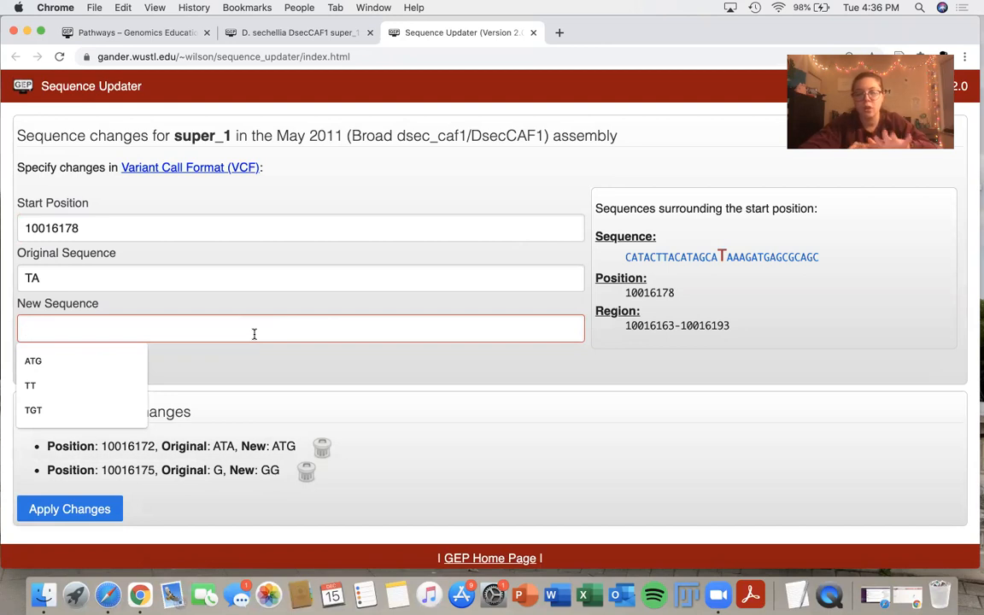
type("T")
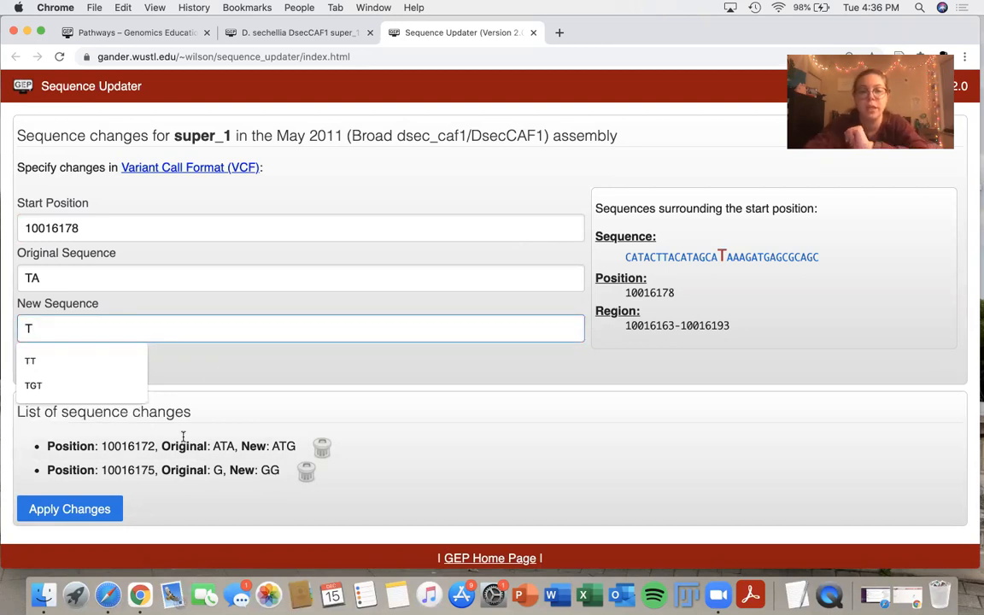
left_click(39, 367)
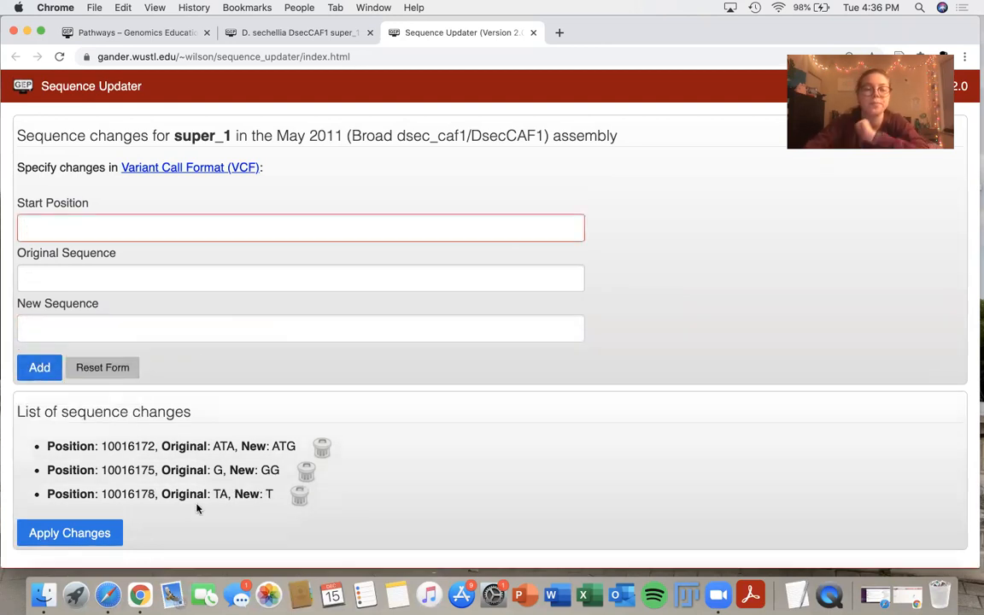
scroll("down", 3)
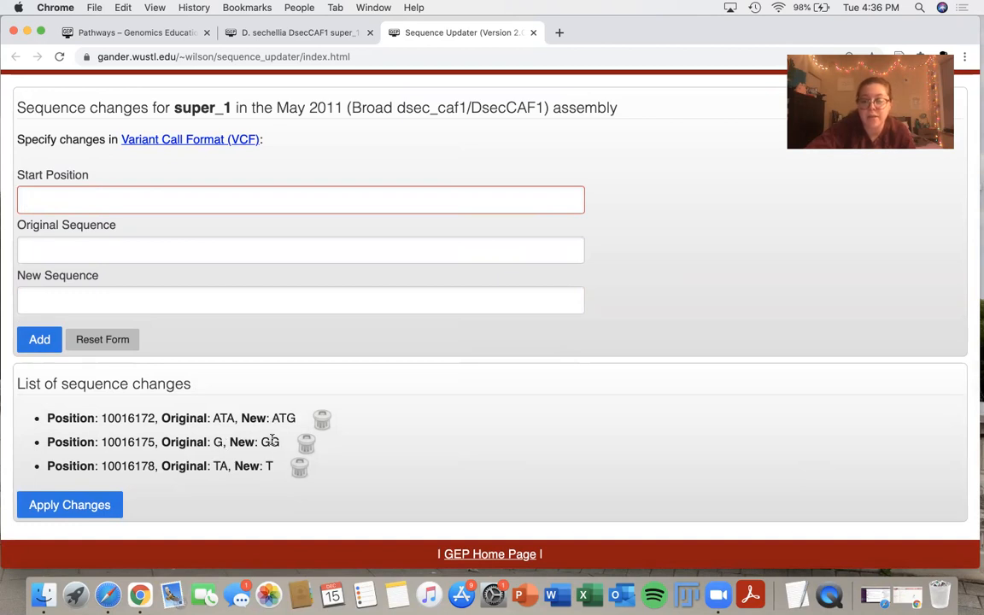
mouse_move(219, 465)
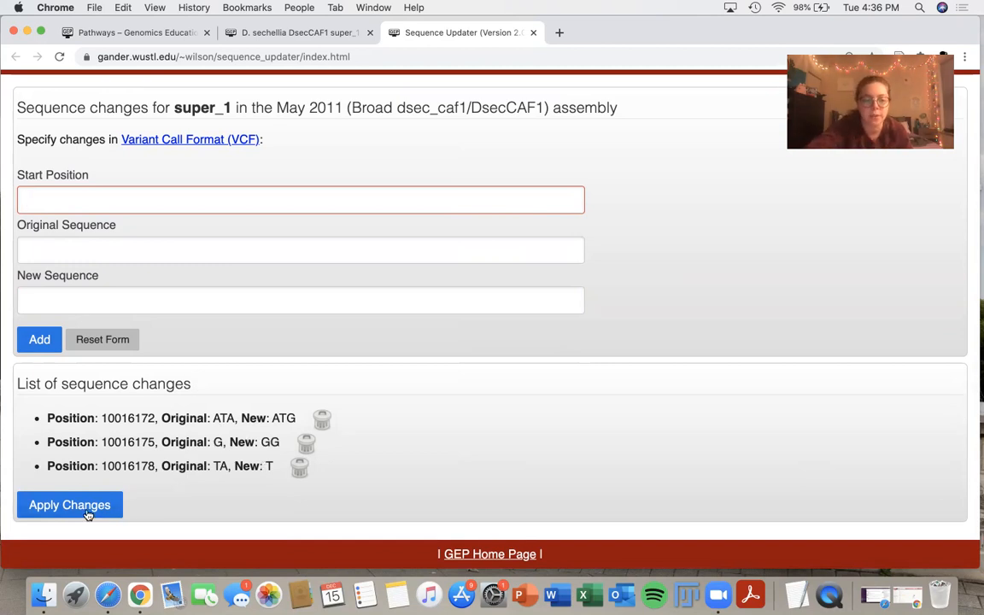
Apply the three listed changes, download the resulting VCF file, and start updating another sequence.
left_click(68, 506)
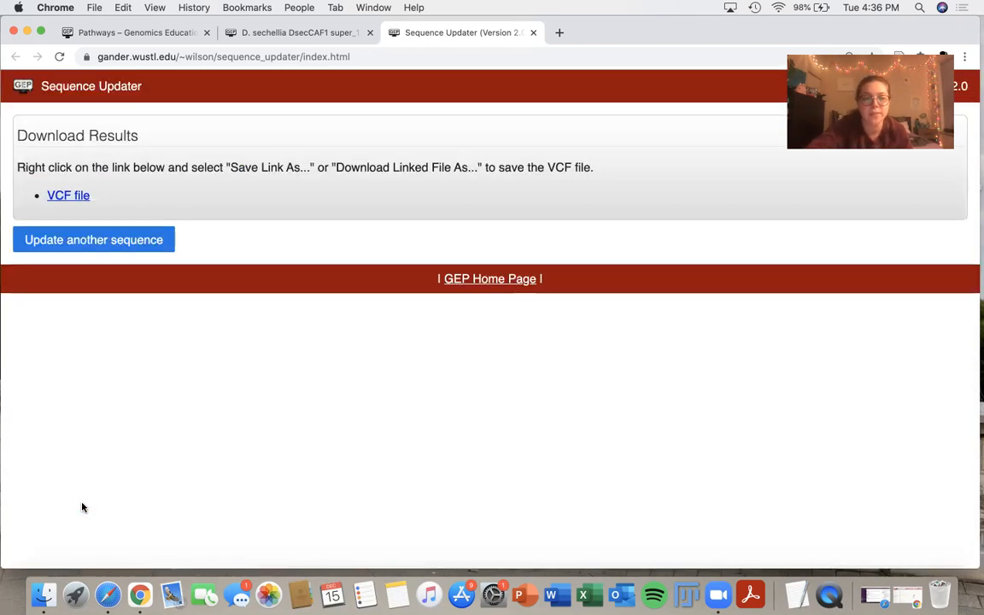
mouse_move(68, 195)
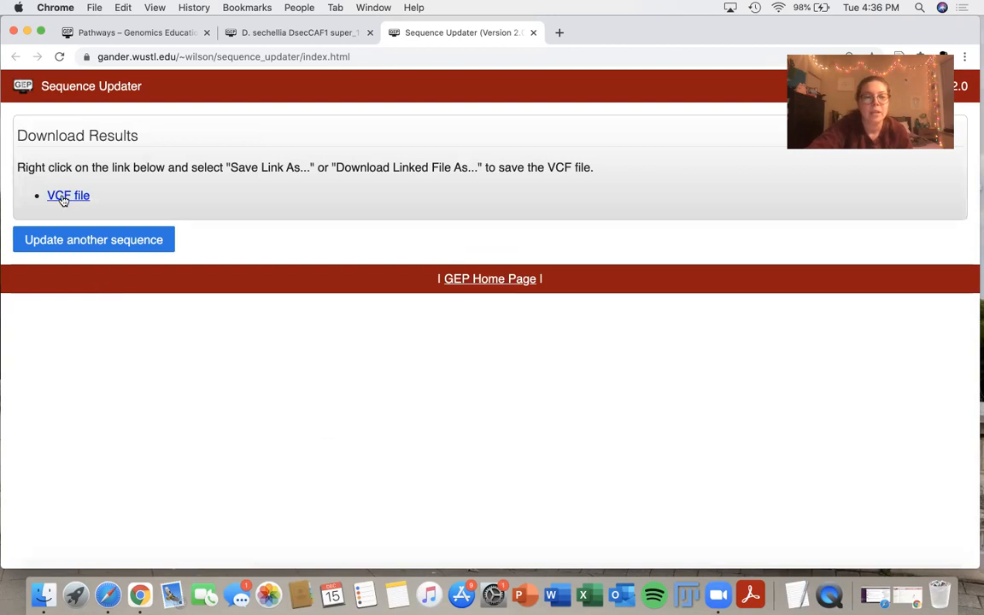
left_click(68, 194)
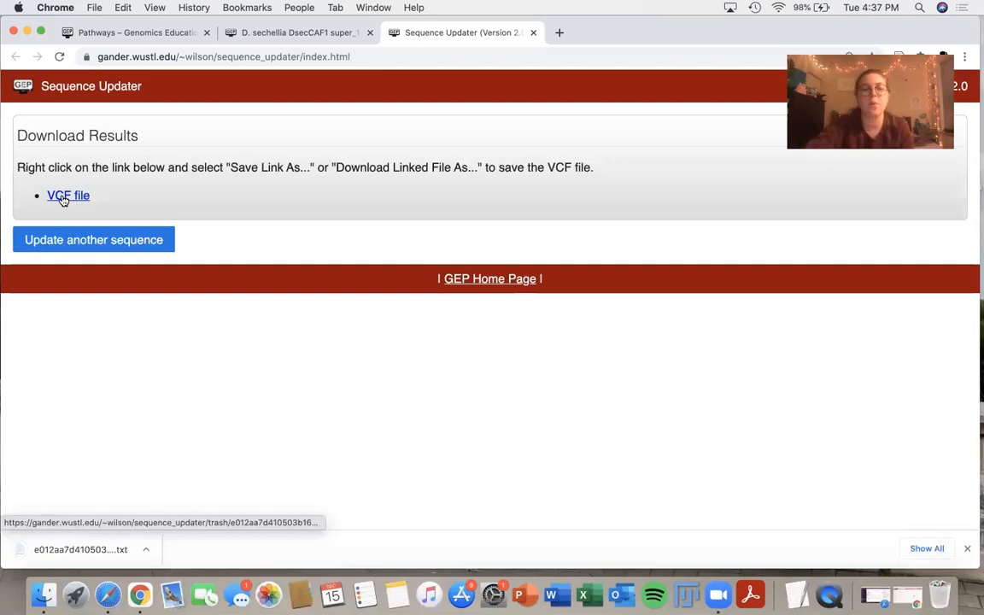
mouse_move(92, 239)
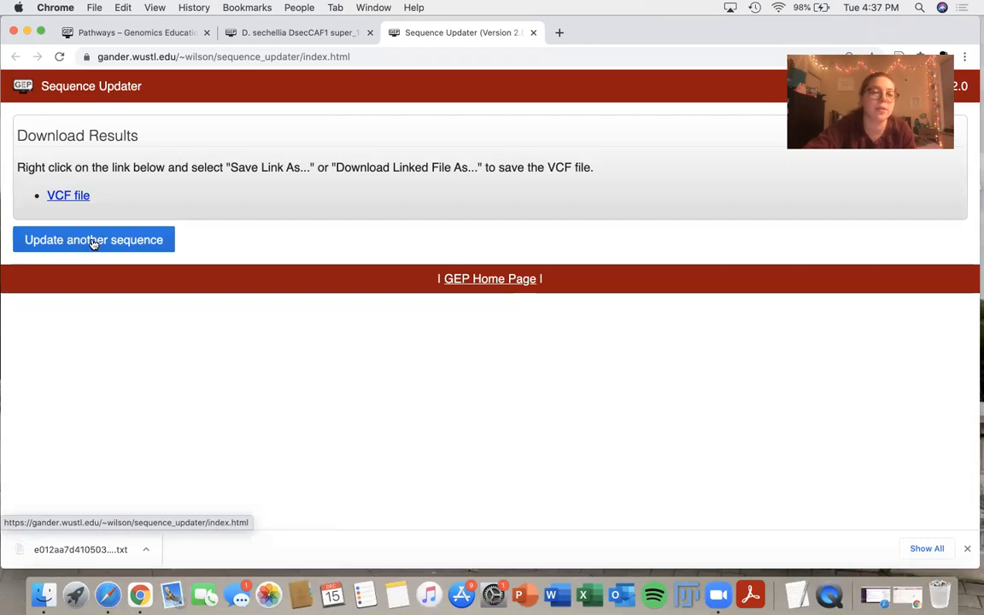
left_click(92, 239)
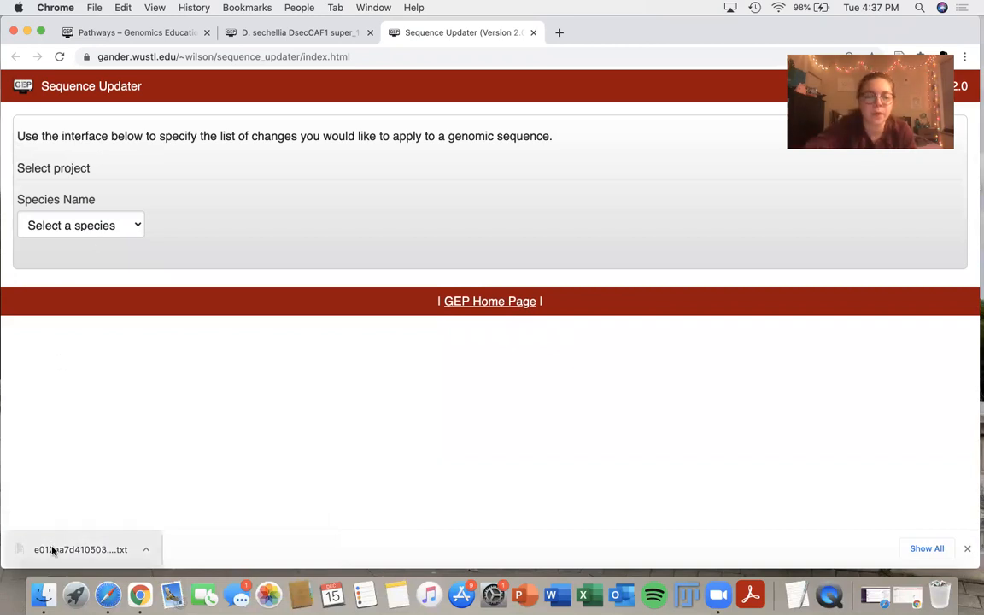
Open the downloaded VCF file from Chrome's download bar to view it in TextEdit.
left_click(82, 550)
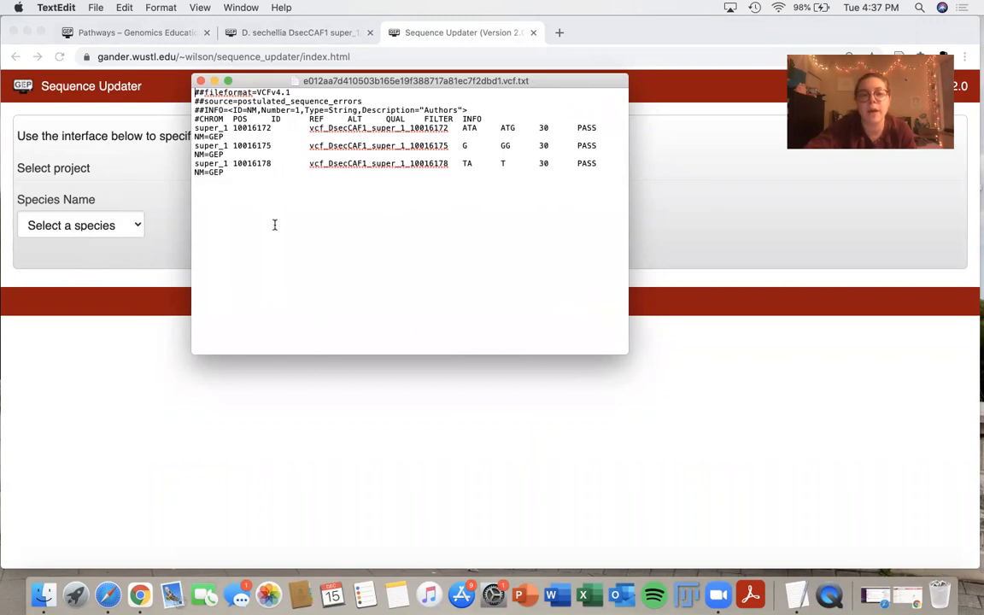
mouse_move(157, 292)
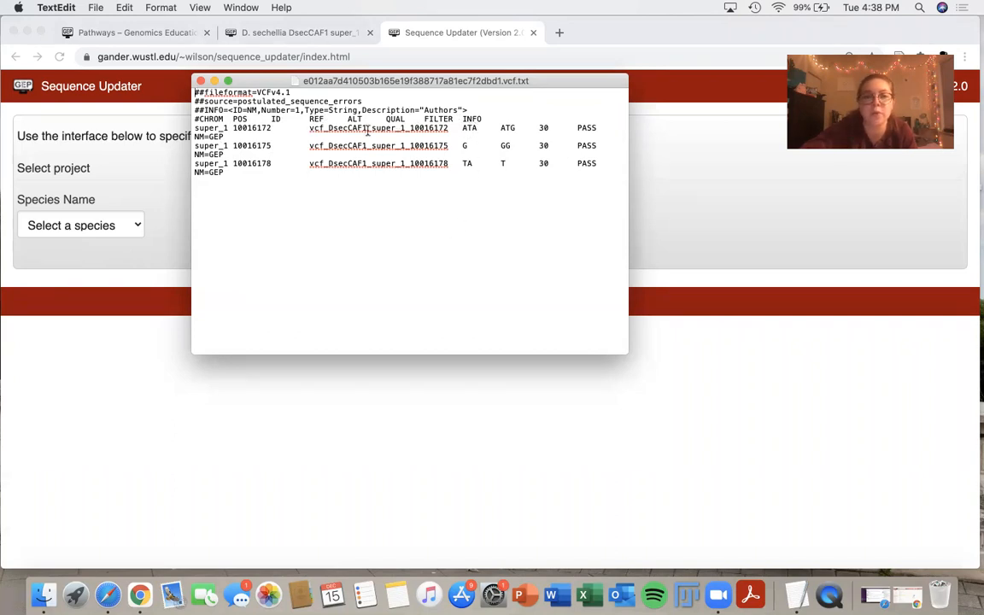
mouse_move(506, 164)
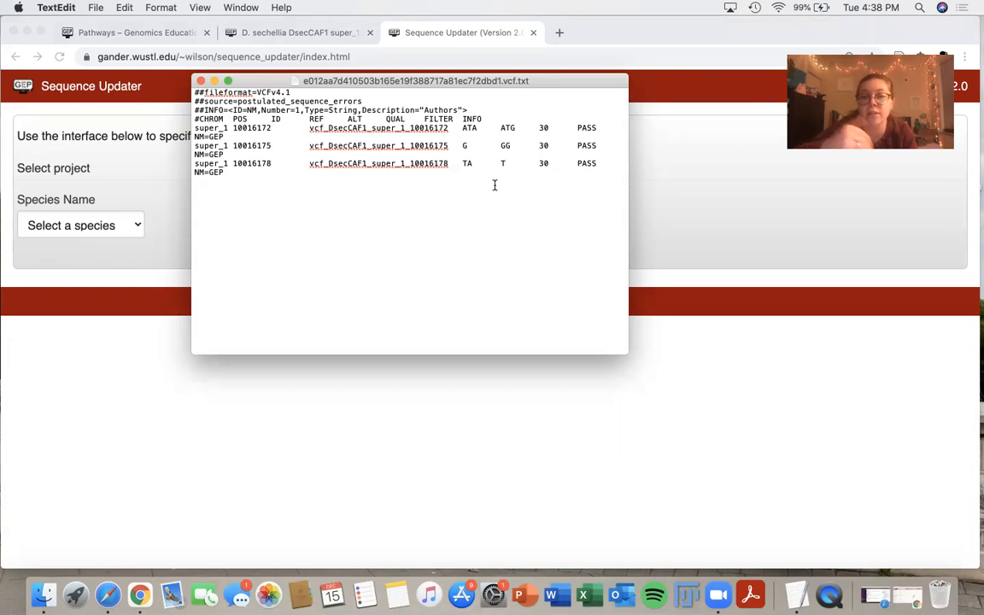
mouse_move(465, 126)
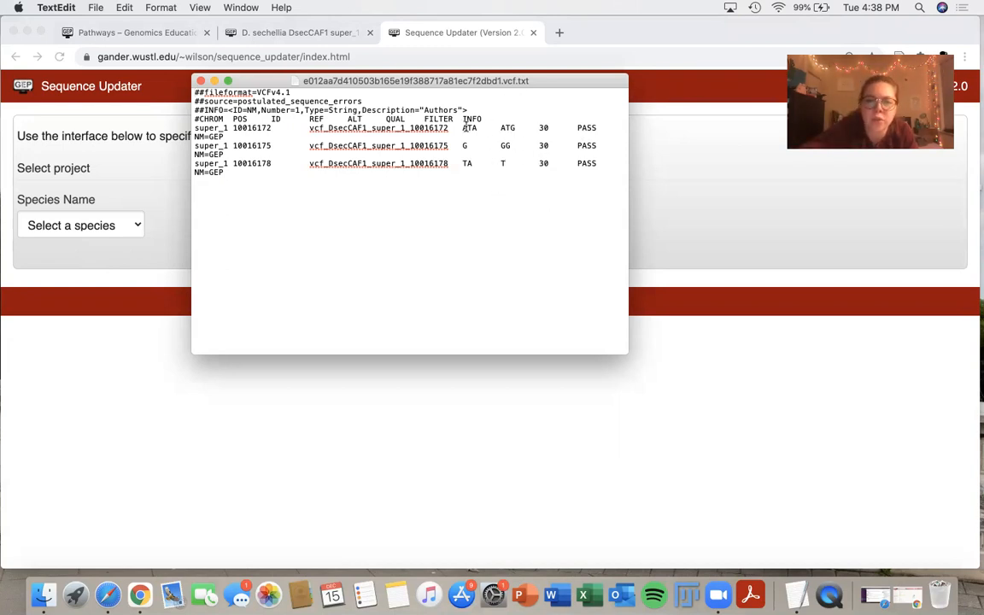
mouse_move(511, 200)
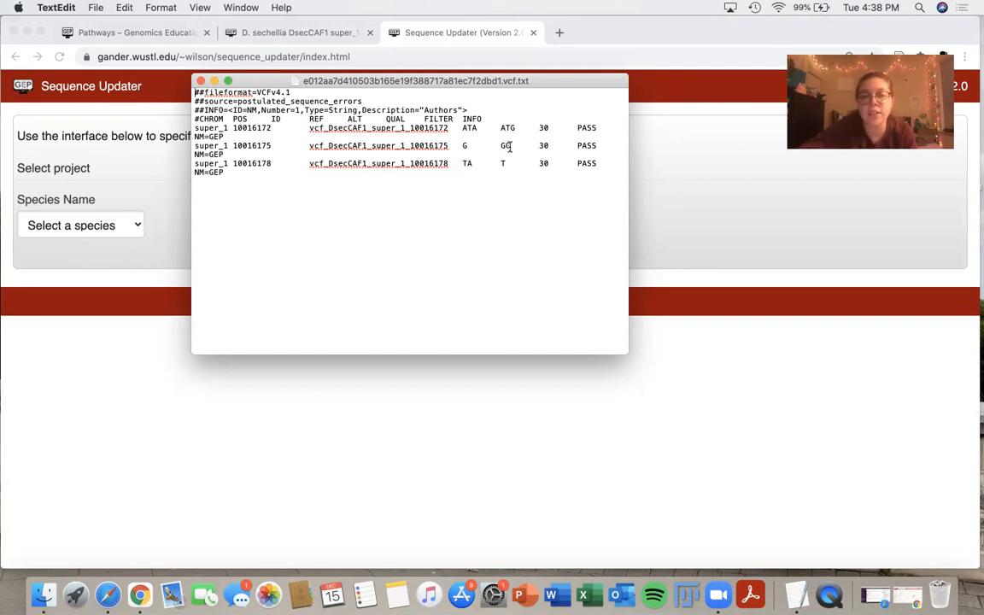
mouse_move(459, 169)
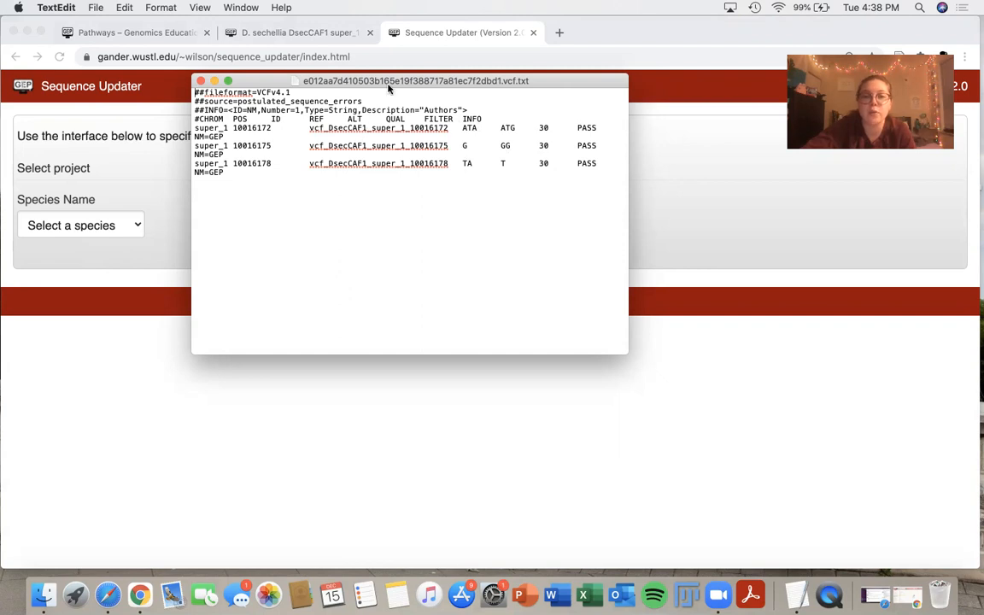
mouse_move(440, 226)
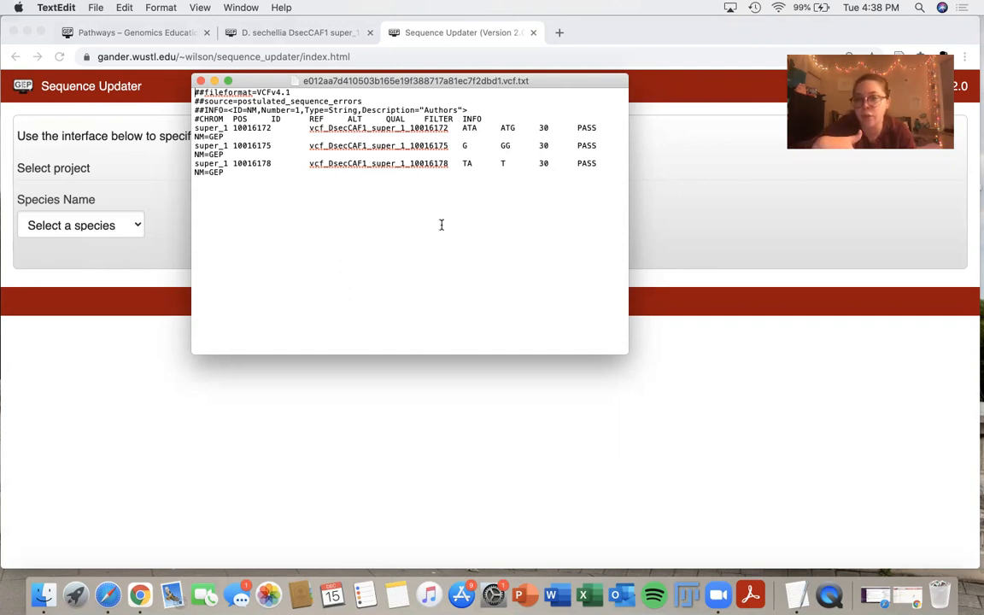